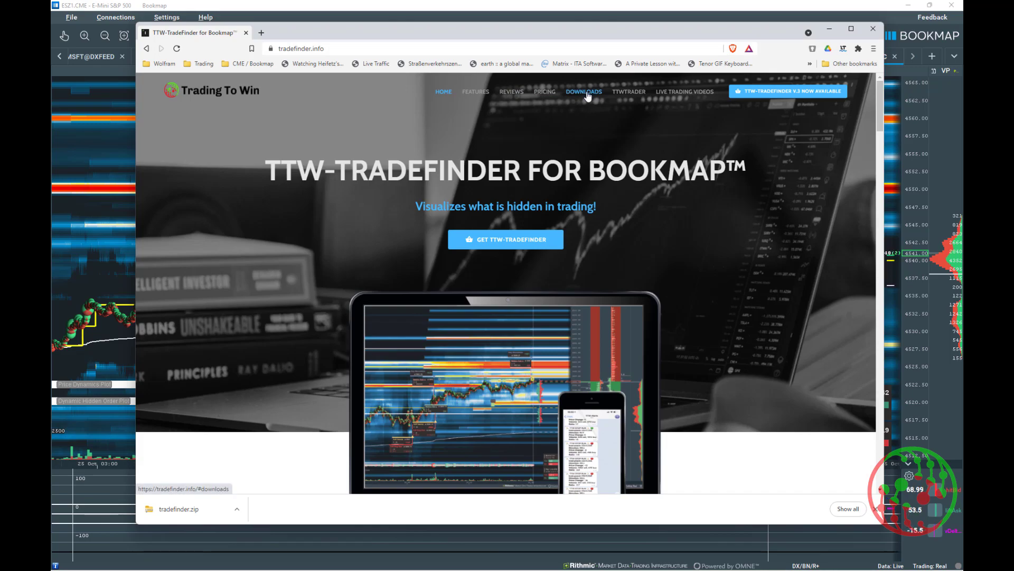
- Go to the DOWNLOADS section of the TradeFinder website
click(583, 92)
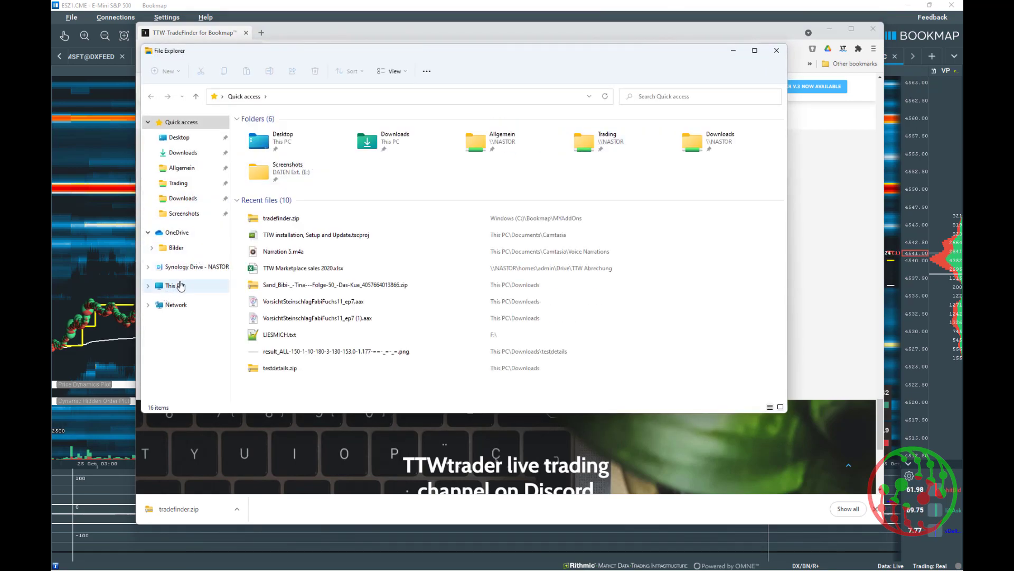
- Add a new folder inside C:\Bookmap and name it MyAddOns
click(174, 285)
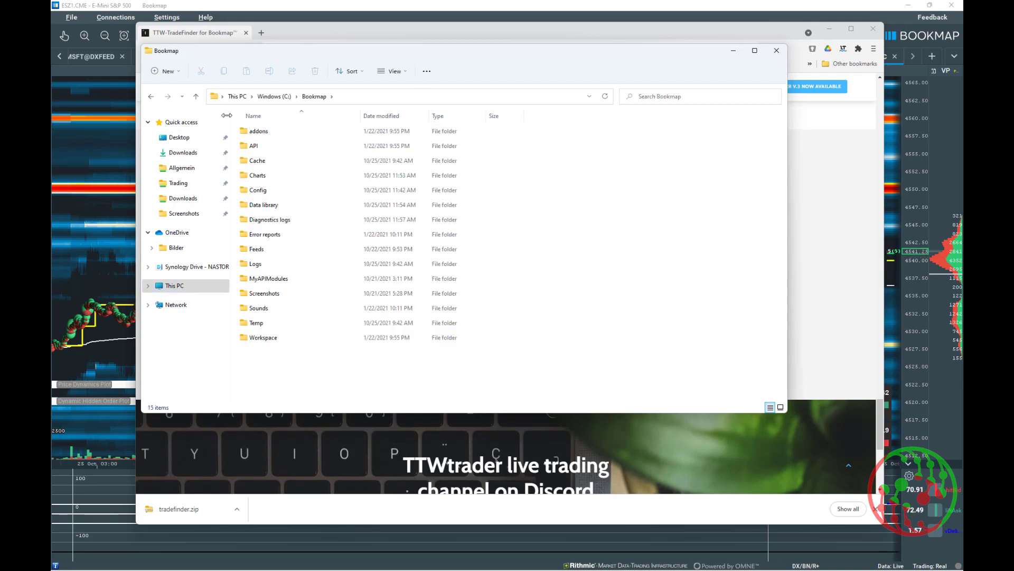
click(165, 70)
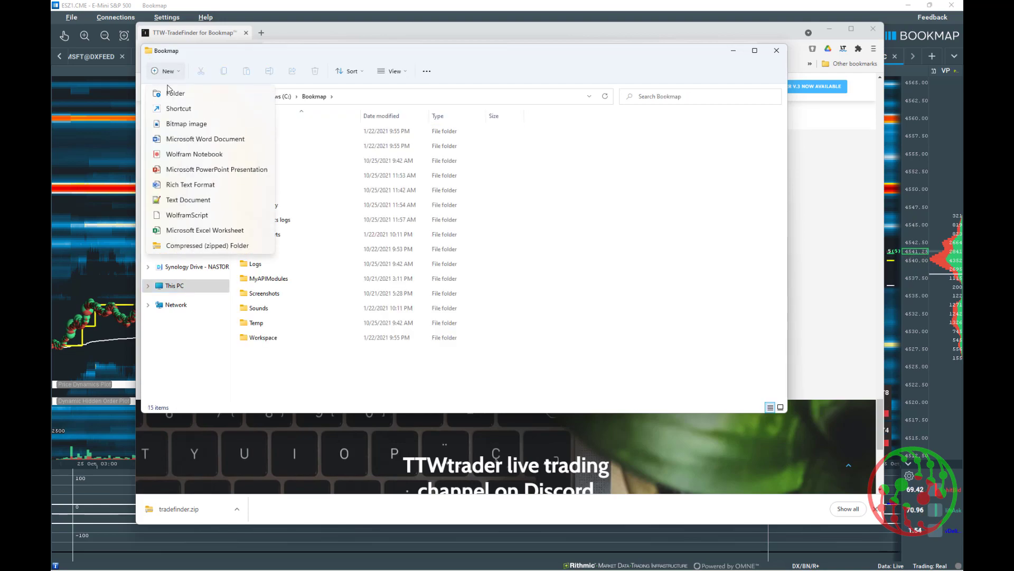
click(176, 93)
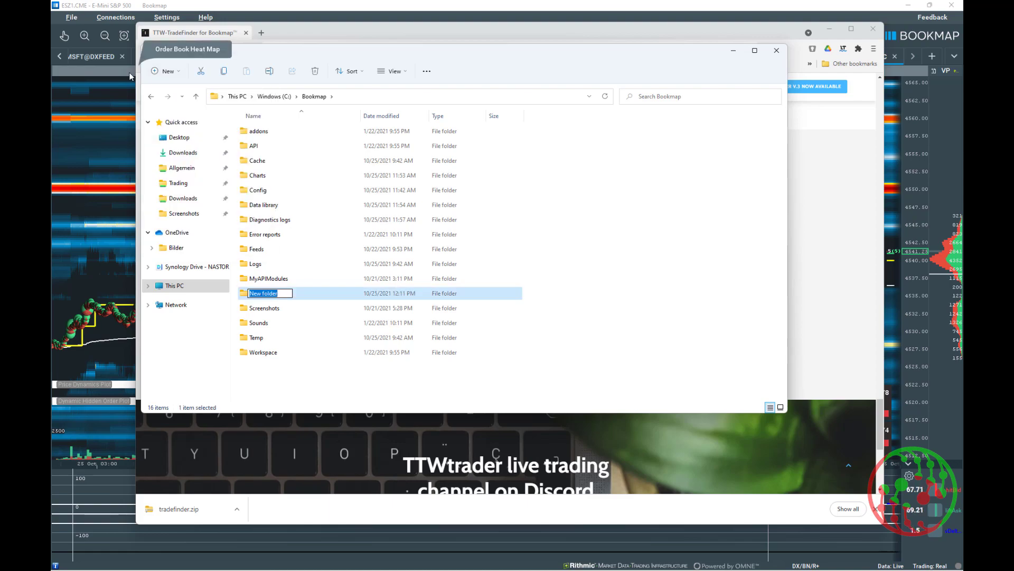
text(MyAddOns)
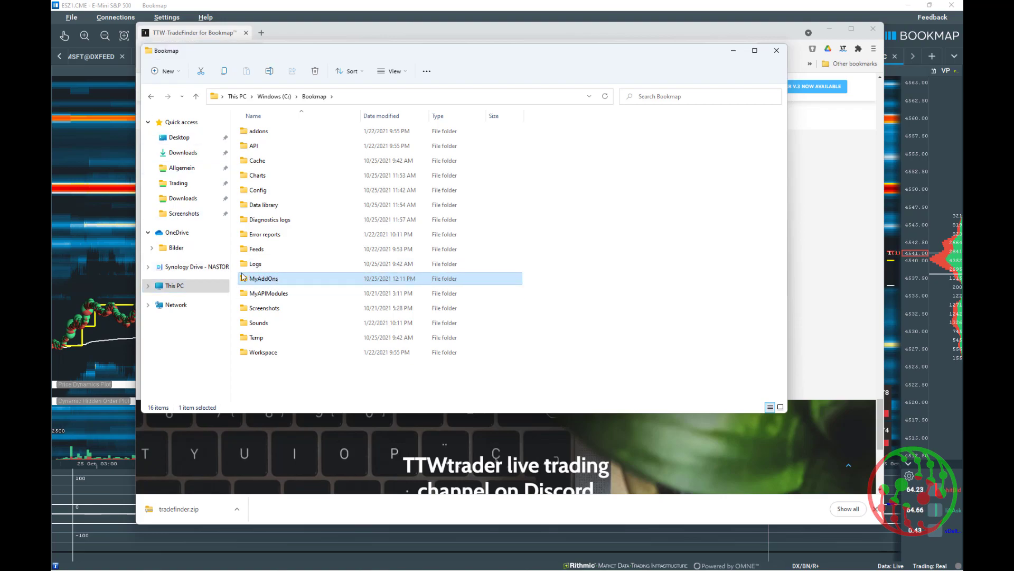
mouse_move(263, 279)
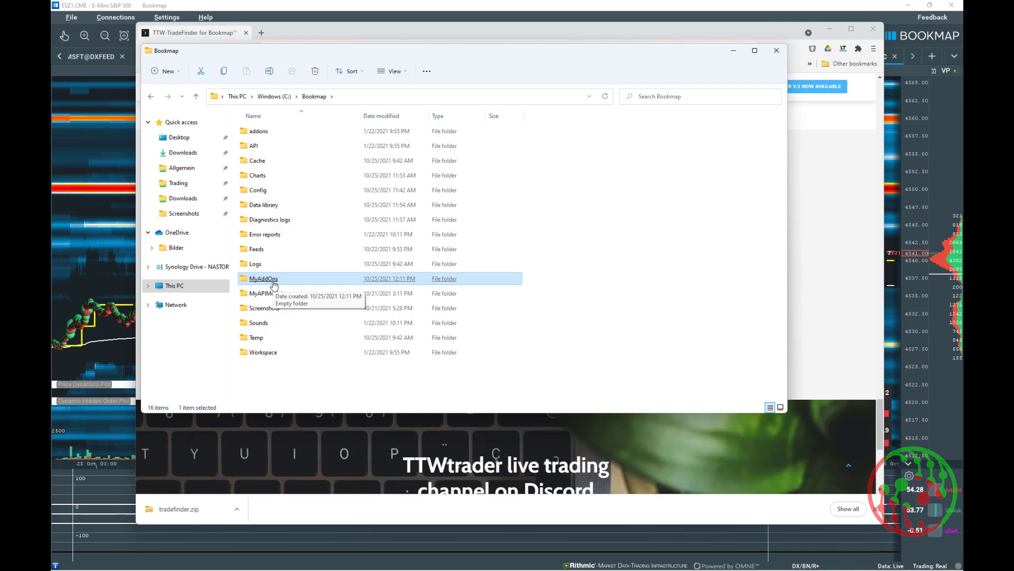
mouse_move(327, 384)
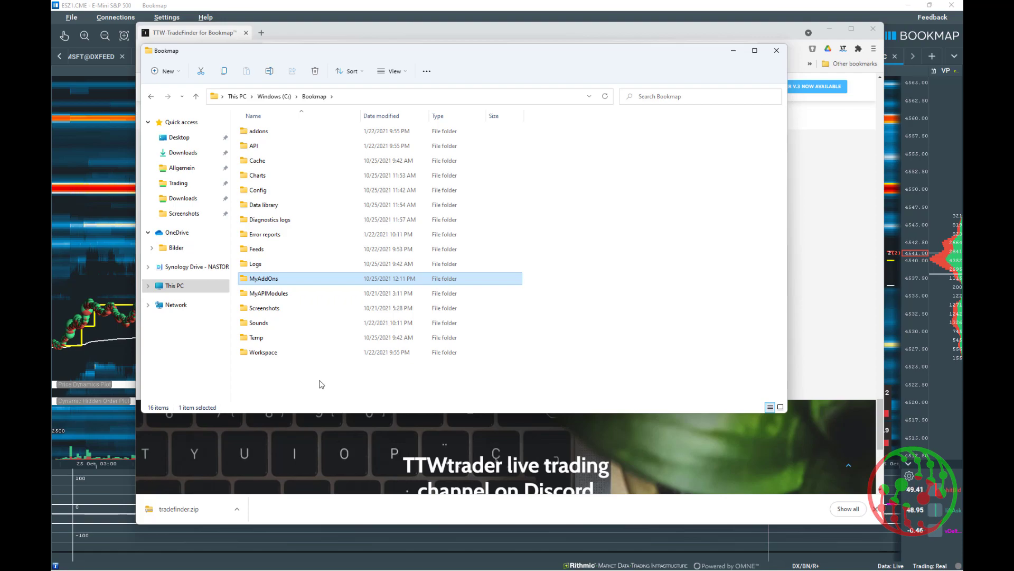
mouse_move(357, 326)
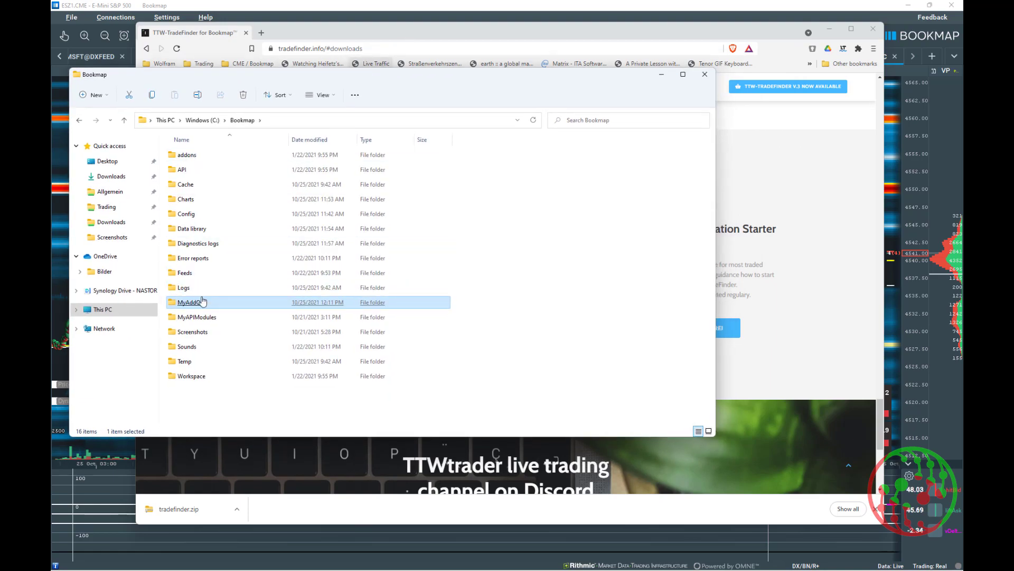
mouse_move(191, 302)
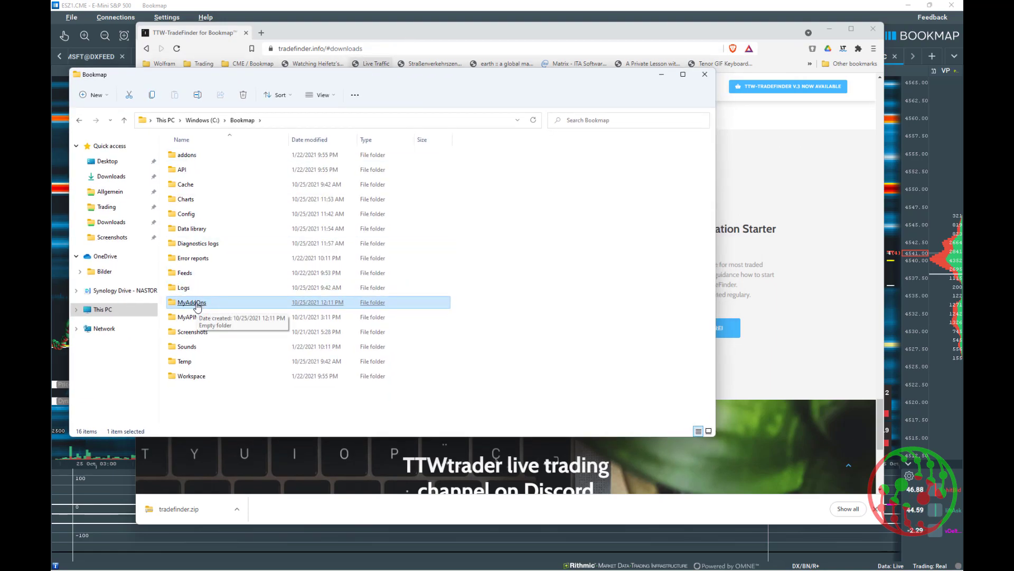
mouse_move(372, 33)
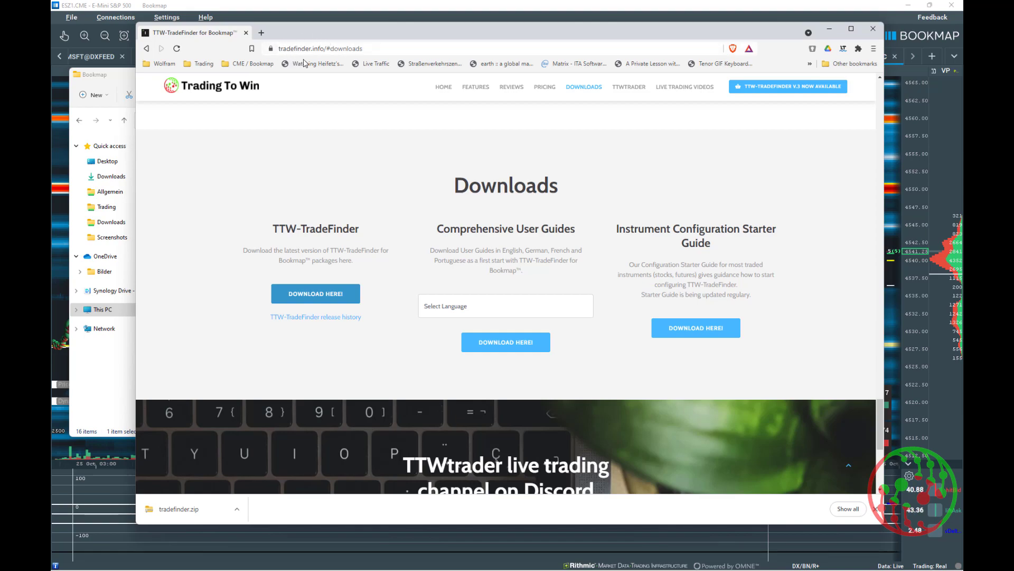
mouse_move(308, 187)
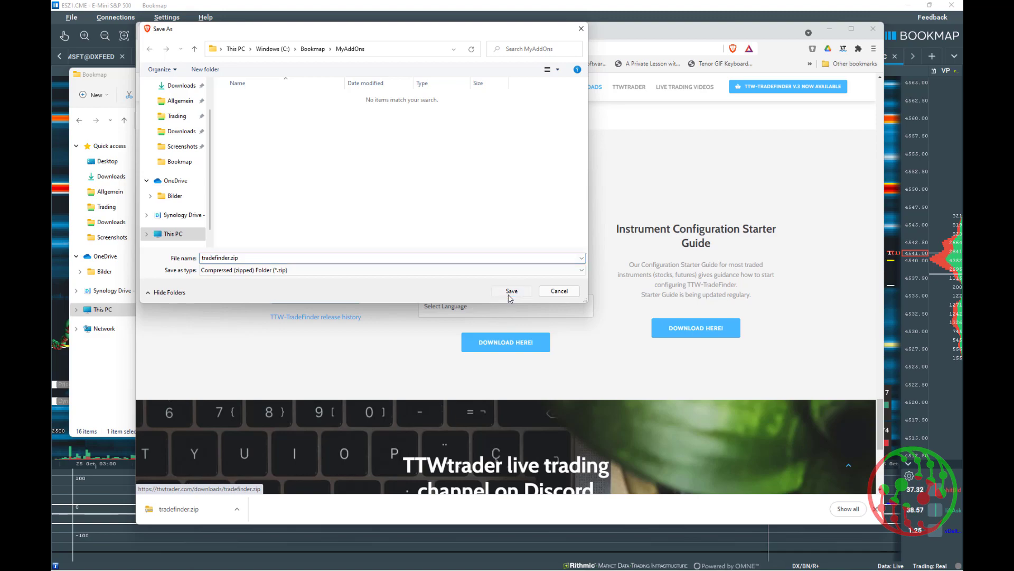
- Save tradefinder.zip into the MyAddOns folder
click(510, 291)
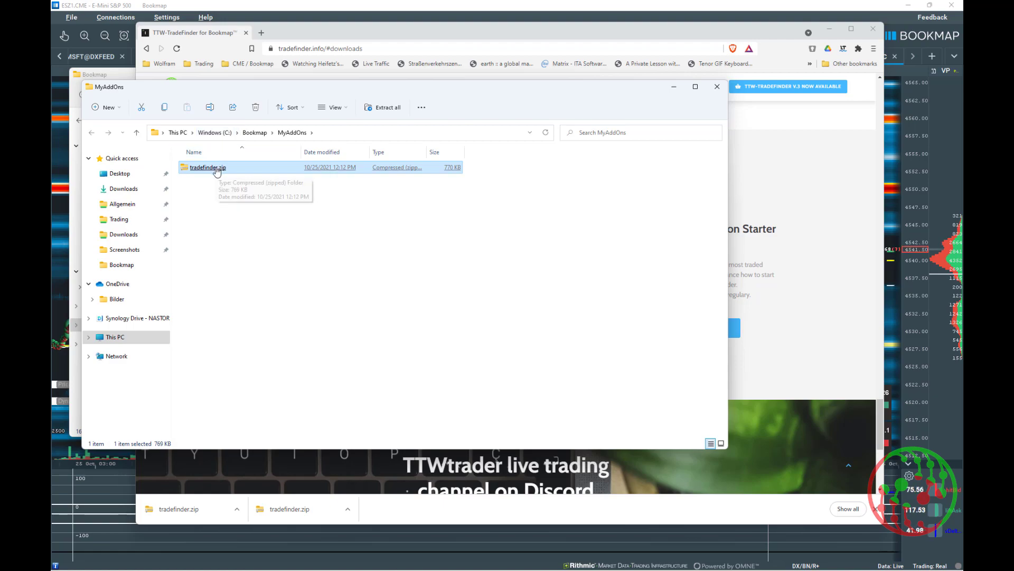
- Extract tradefinder.jar from tradefinder.zip with 7-Zip, select it, and close the folder window
right_click(207, 168)
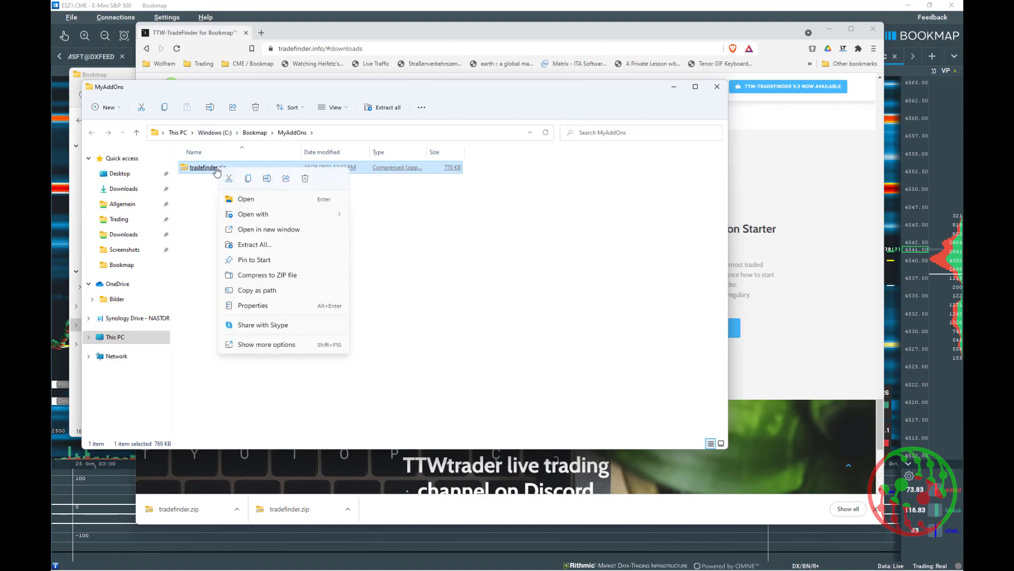
click(266, 343)
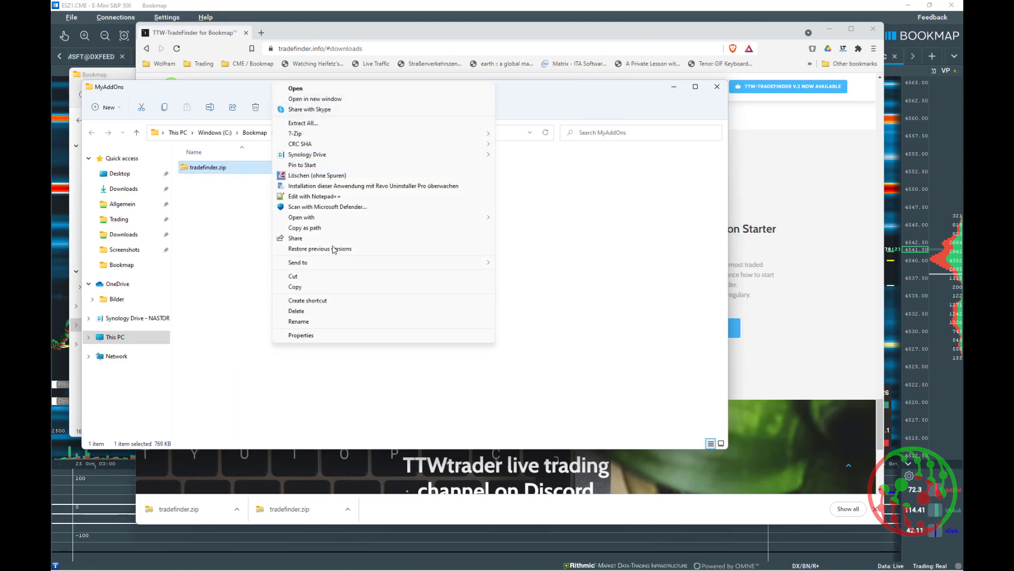
mouse_move(295, 133)
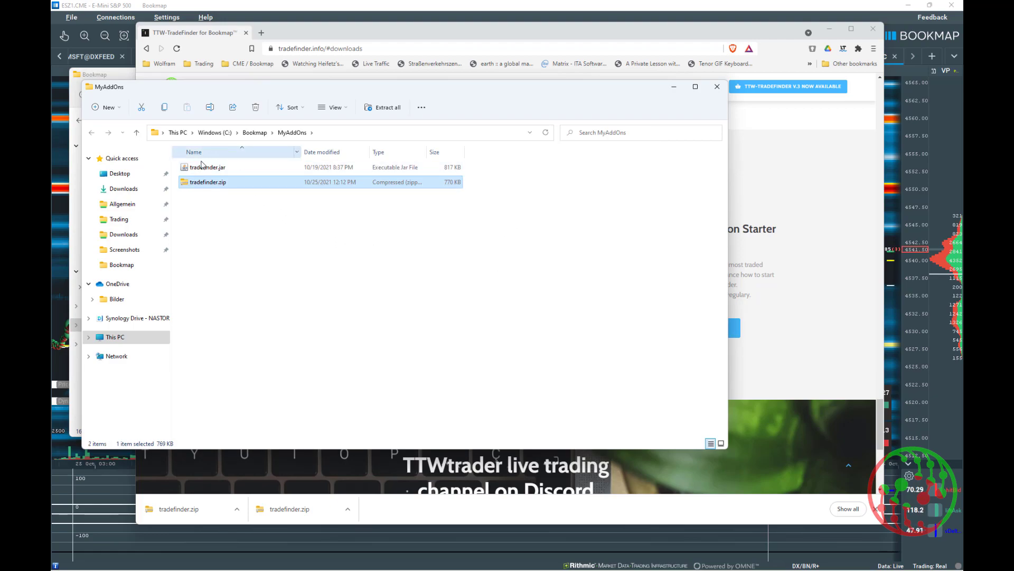
click(207, 167)
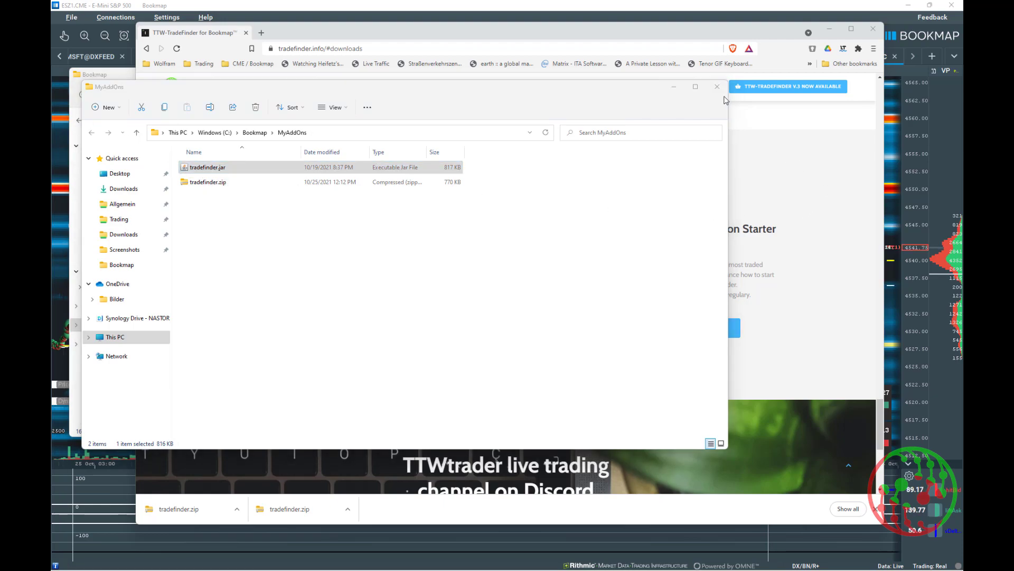
click(715, 86)
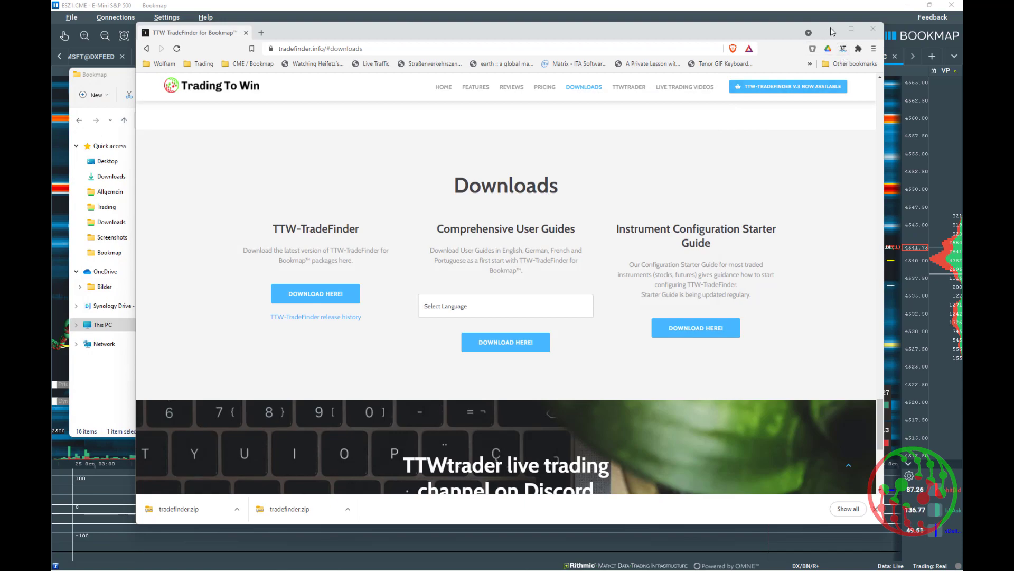
- Minimize Chrome and close the Bookmap folder window
click(873, 29)
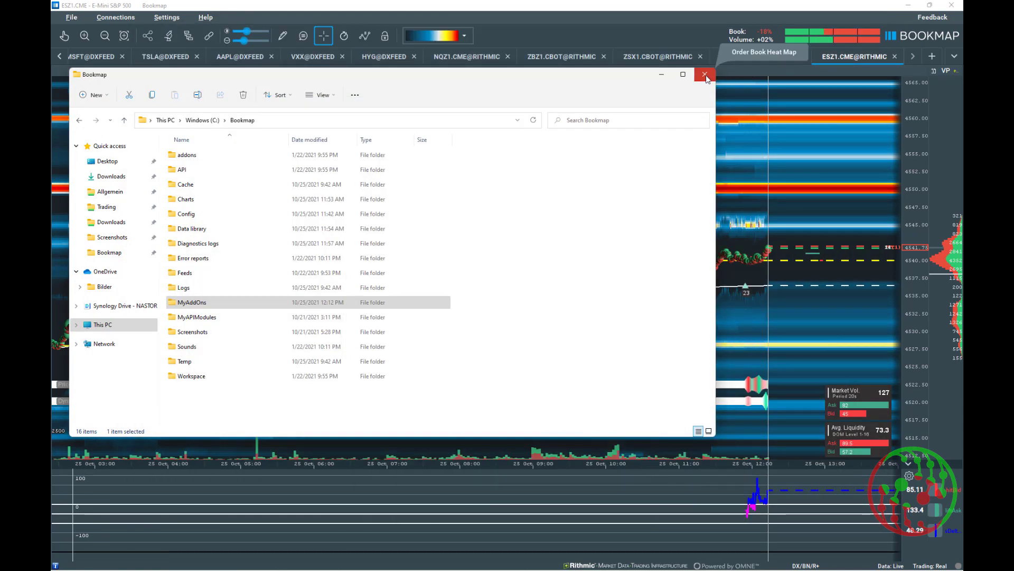
click(704, 74)
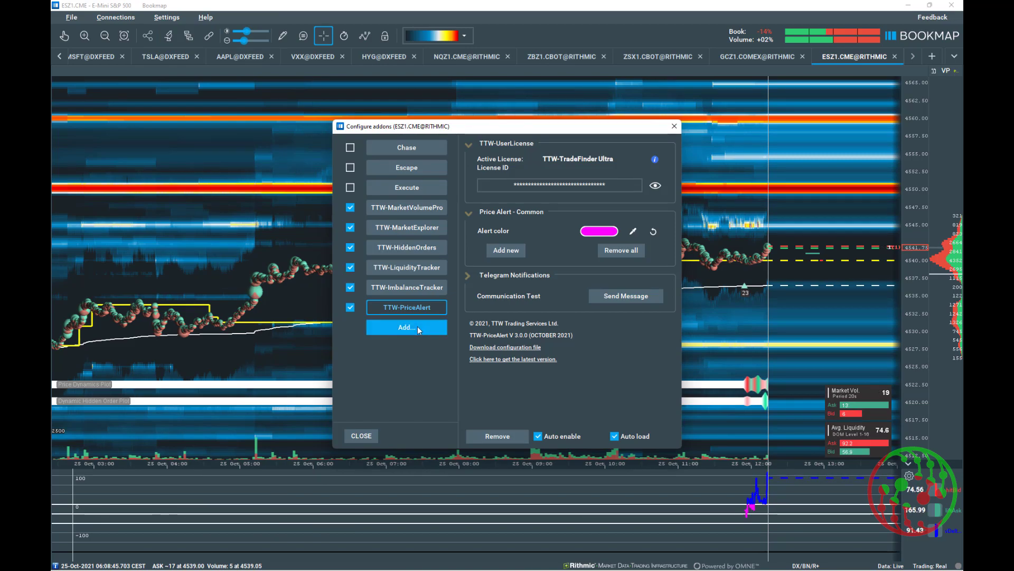
- Add a new add-on file by browsing to C:\Bookmap\MyAddOns and opening it
click(406, 326)
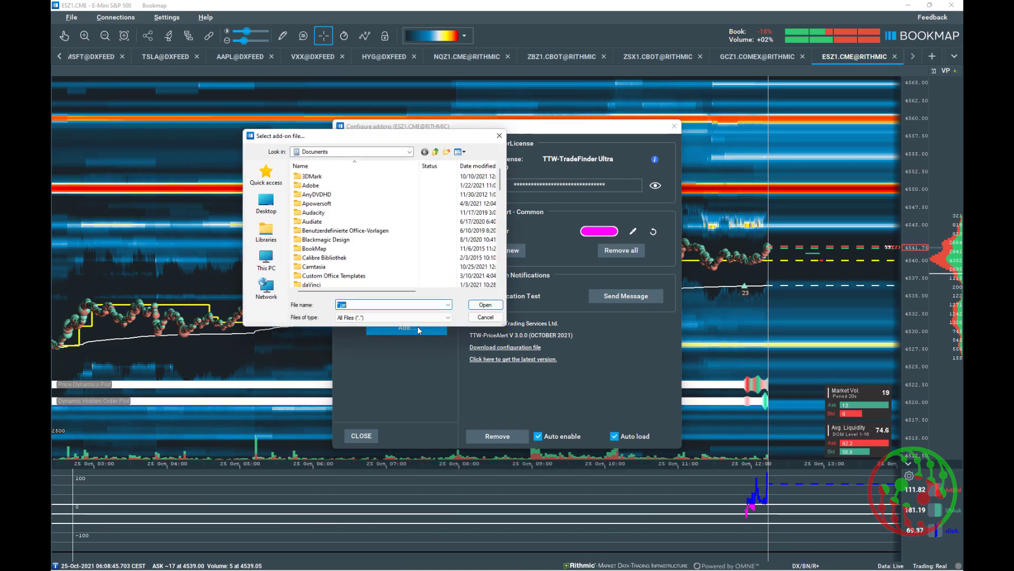
click(265, 260)
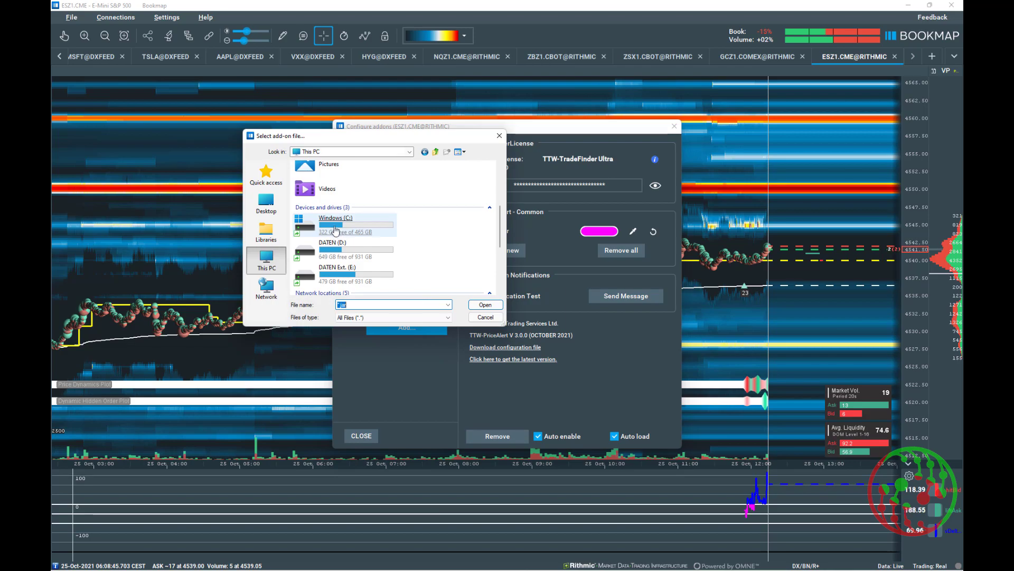
double_click(336, 224)
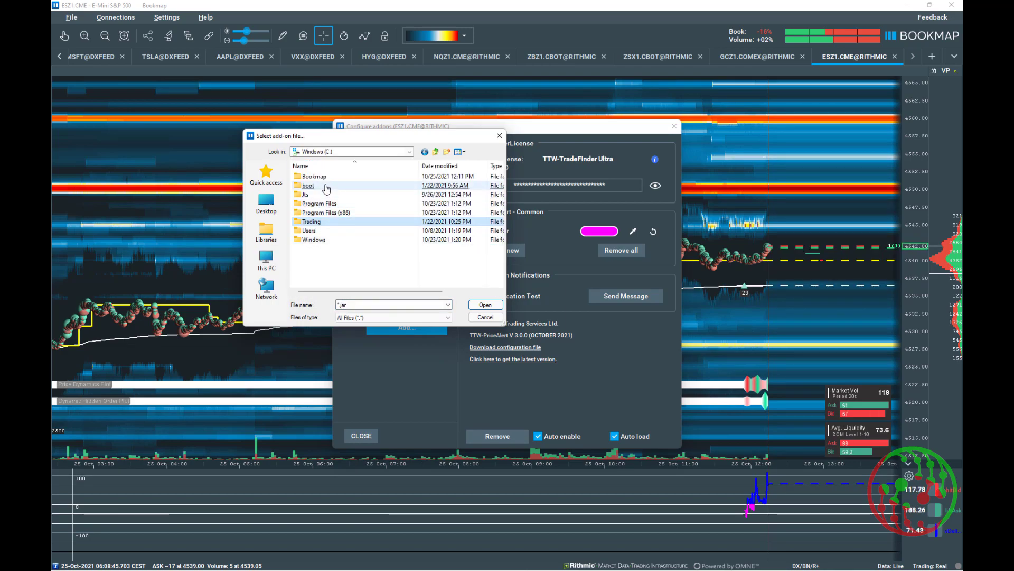
double_click(314, 176)
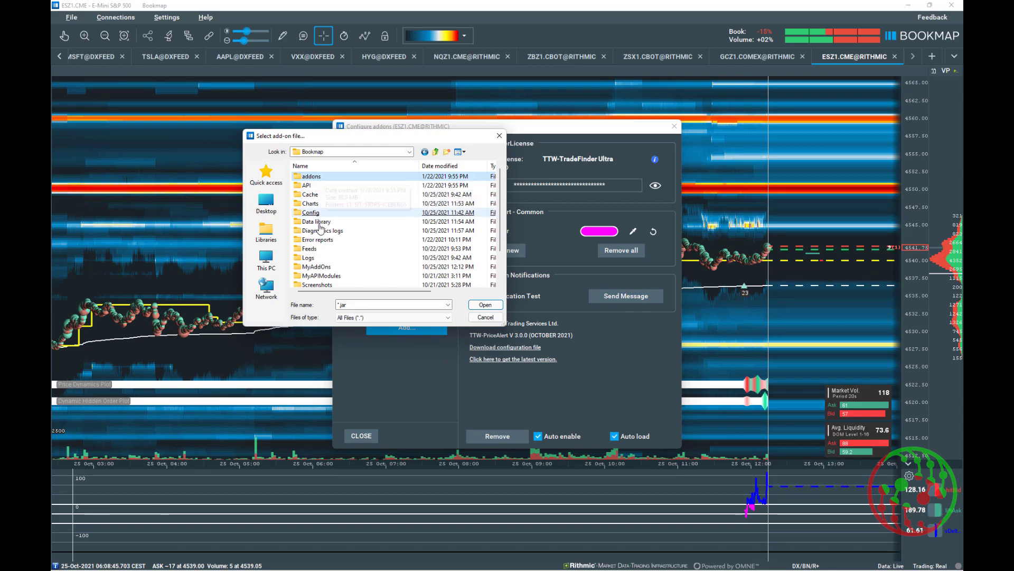
click(317, 266)
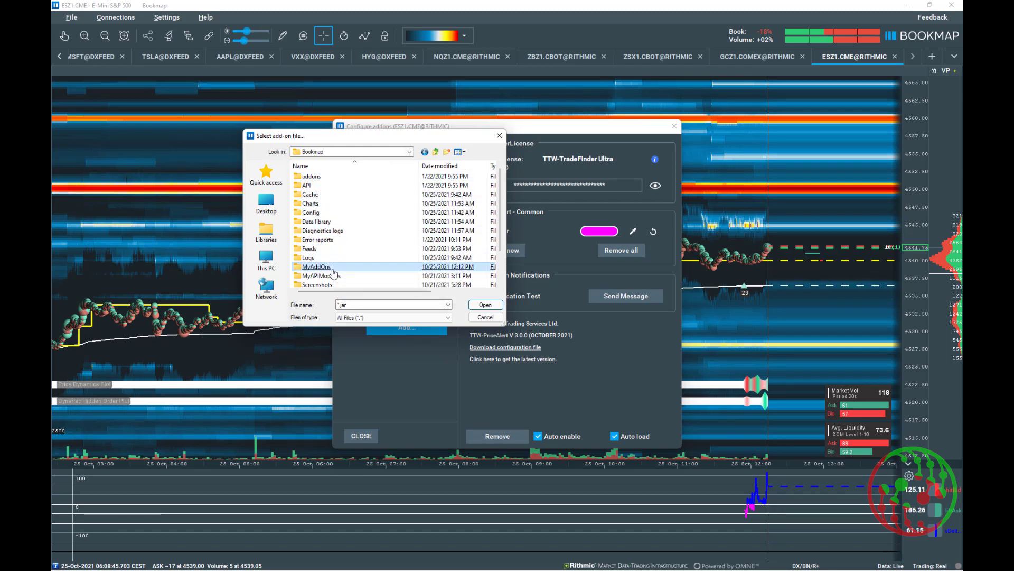
double_click(317, 266)
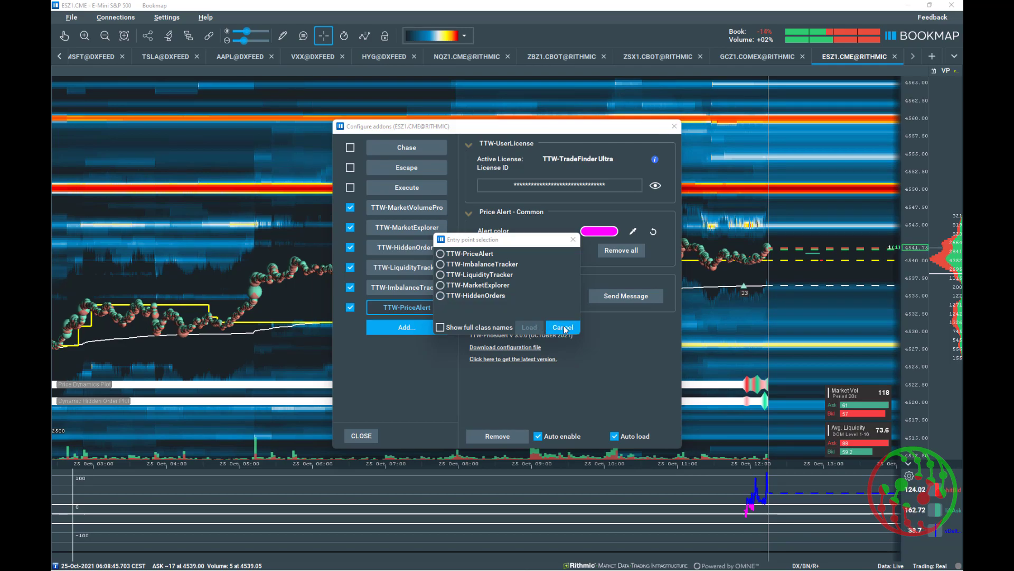
- Review MarketExplorer, HiddenOrders, LiquidityTracker and ImbalanceTracker settings, then close the add-on configuration
click(562, 326)
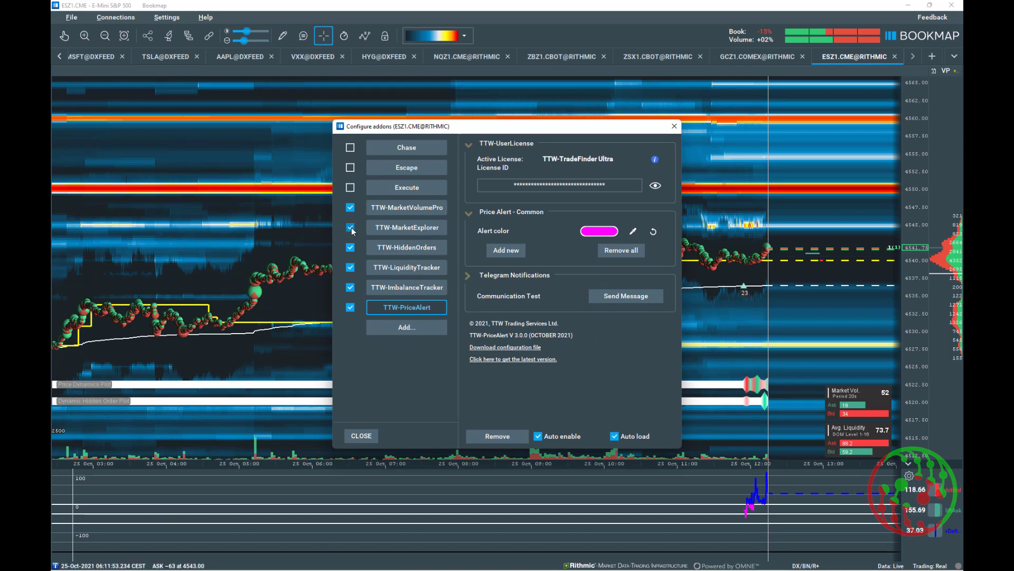
click(350, 227)
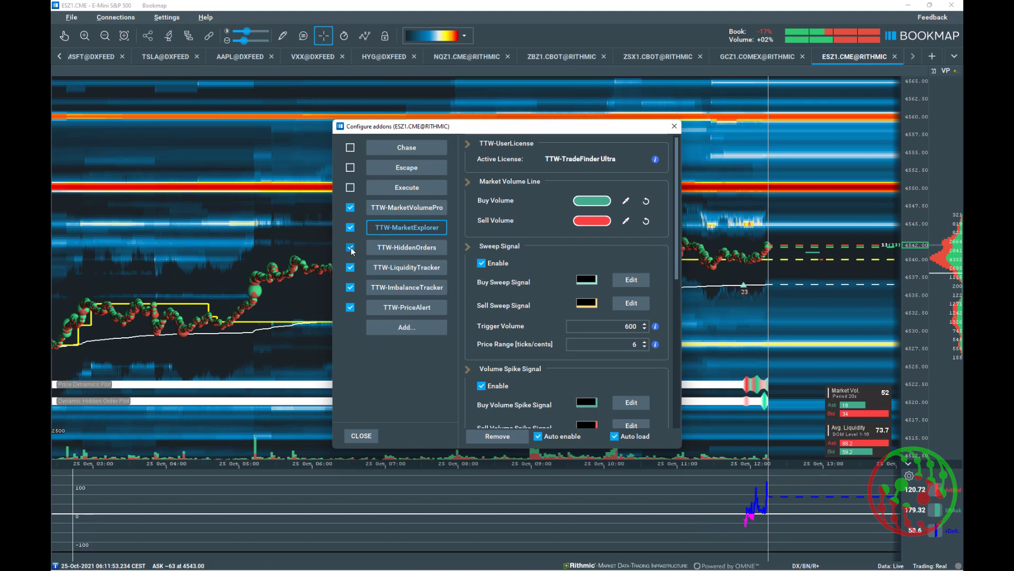
click(349, 248)
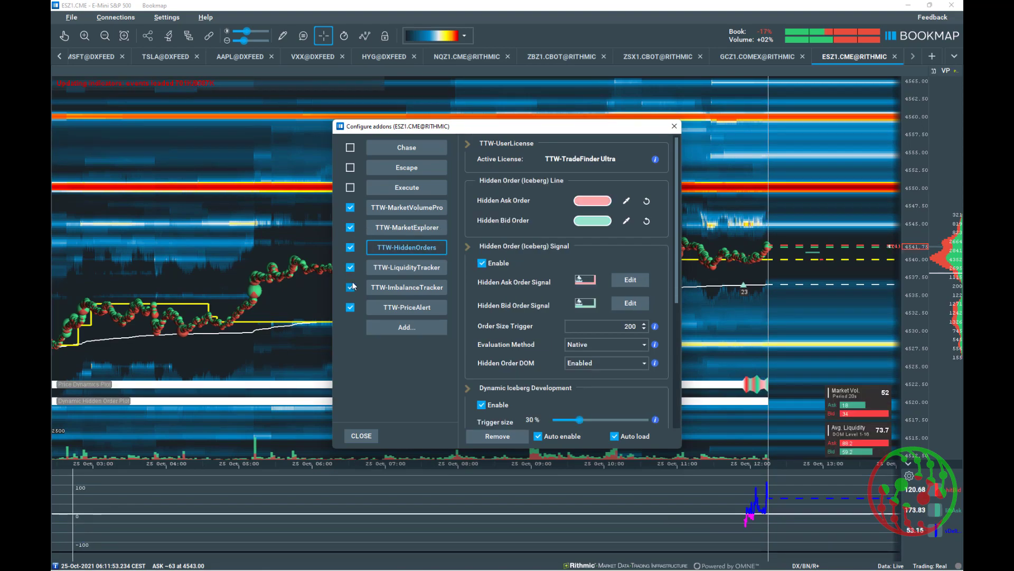
click(406, 267)
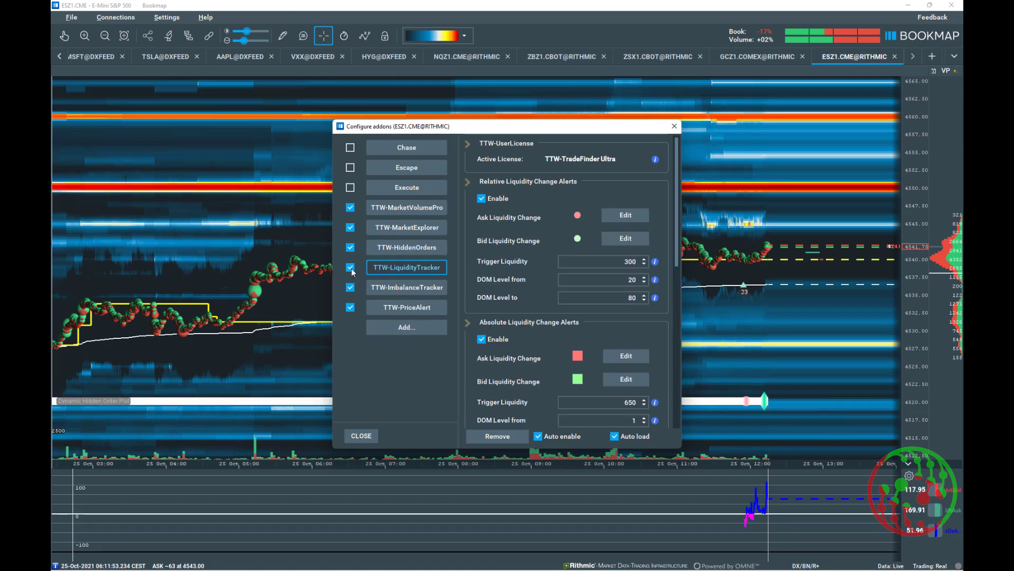
click(350, 288)
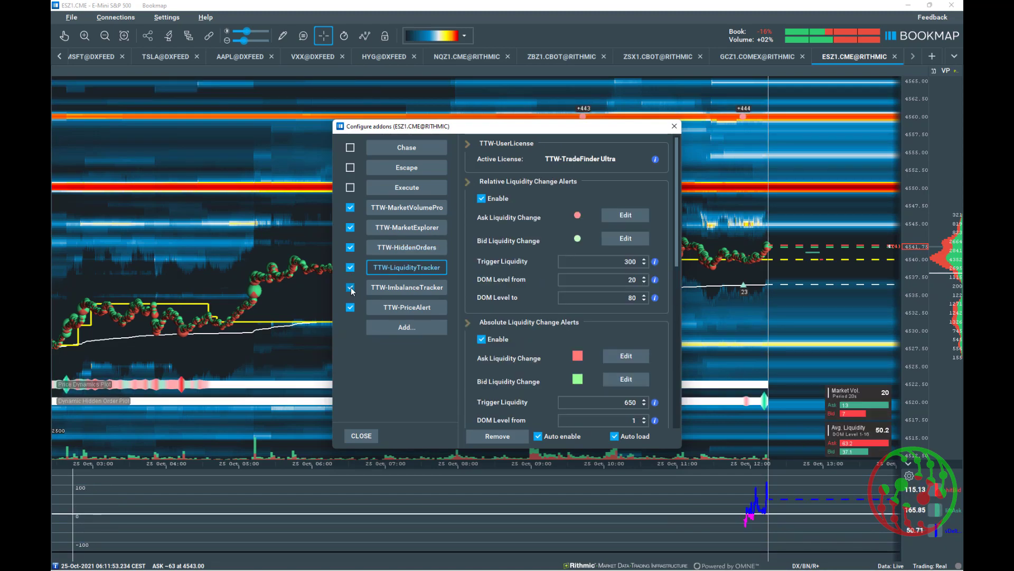
click(406, 287)
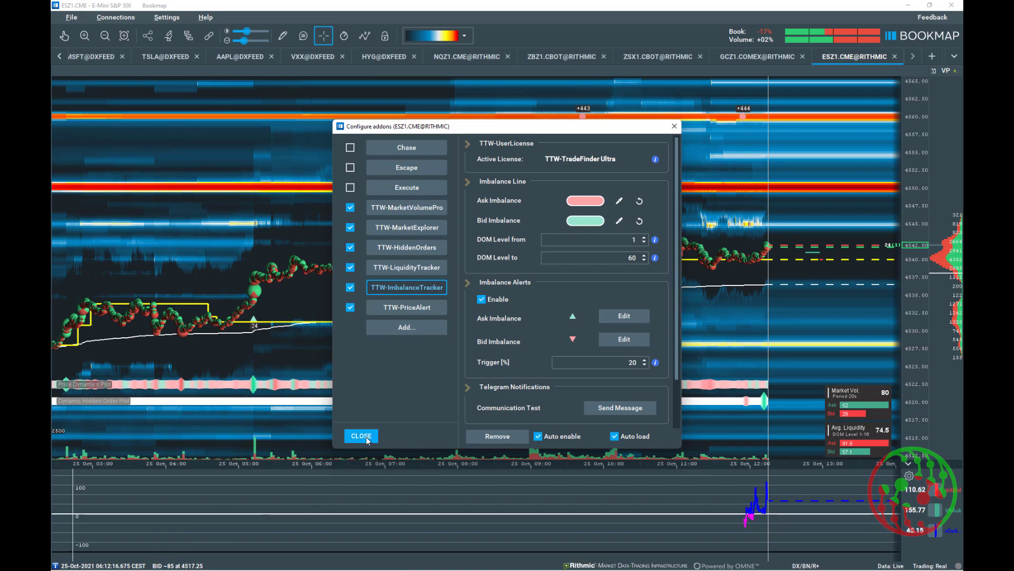
click(360, 436)
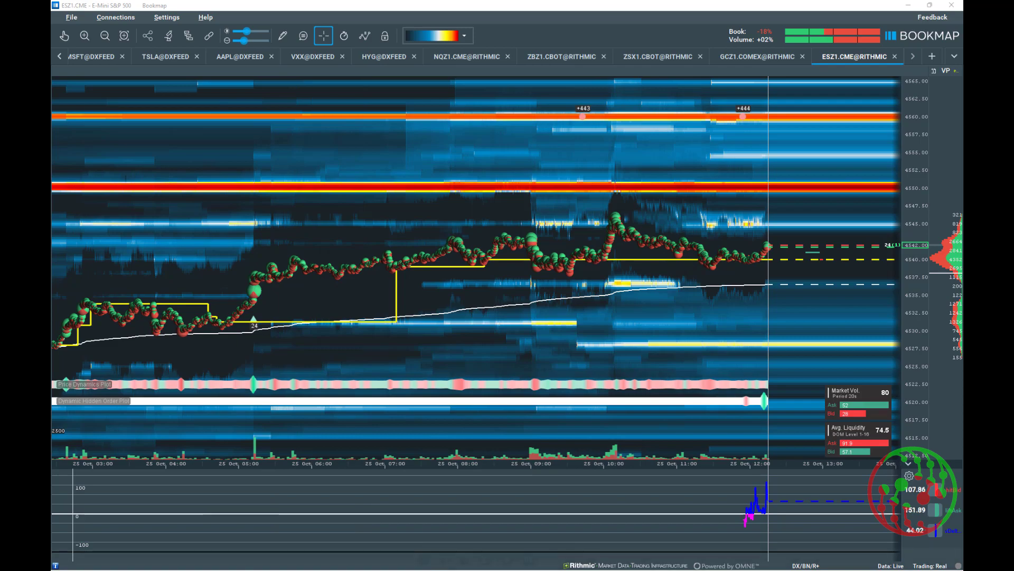
click(314, 293)
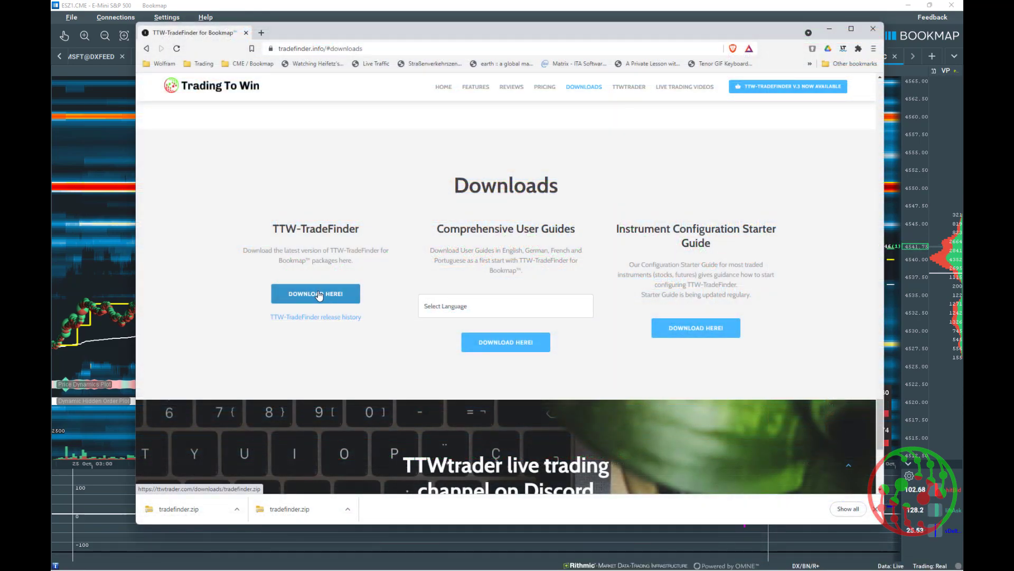
- Download the TTW-TradeFinder package again and save it into C:\Bookmap\MyAddOns
click(315, 294)
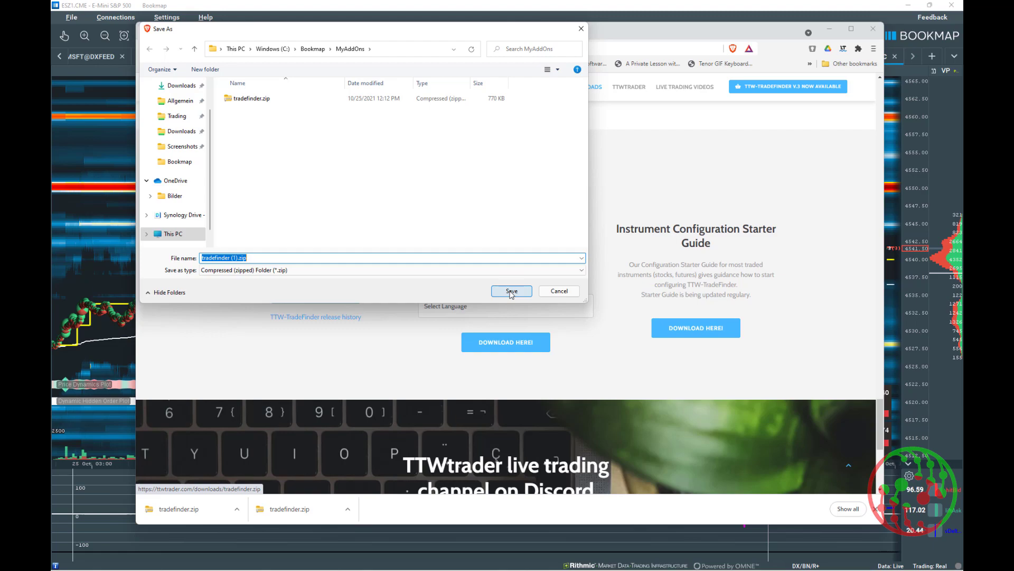
click(511, 290)
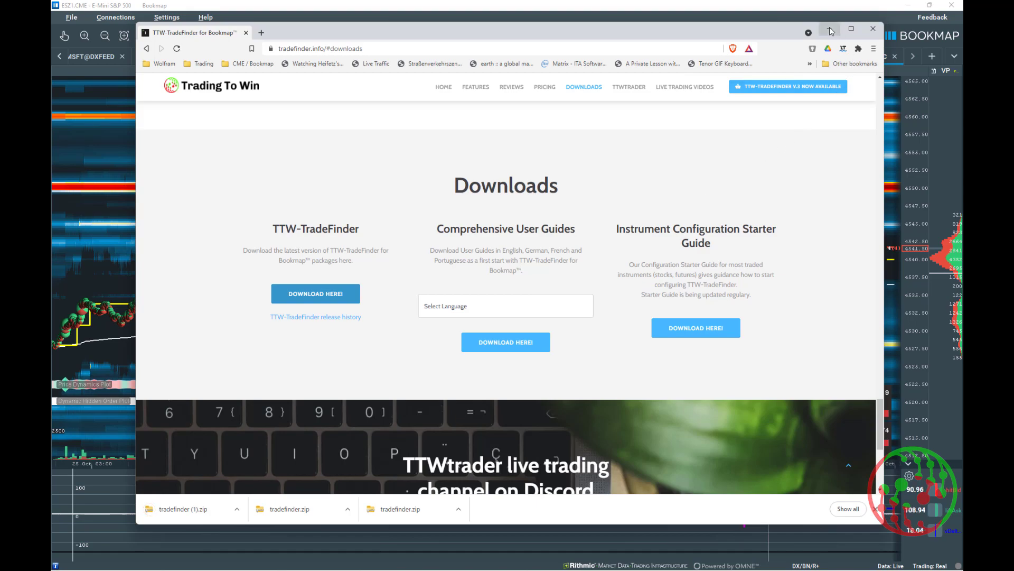
mouse_move(830, 31)
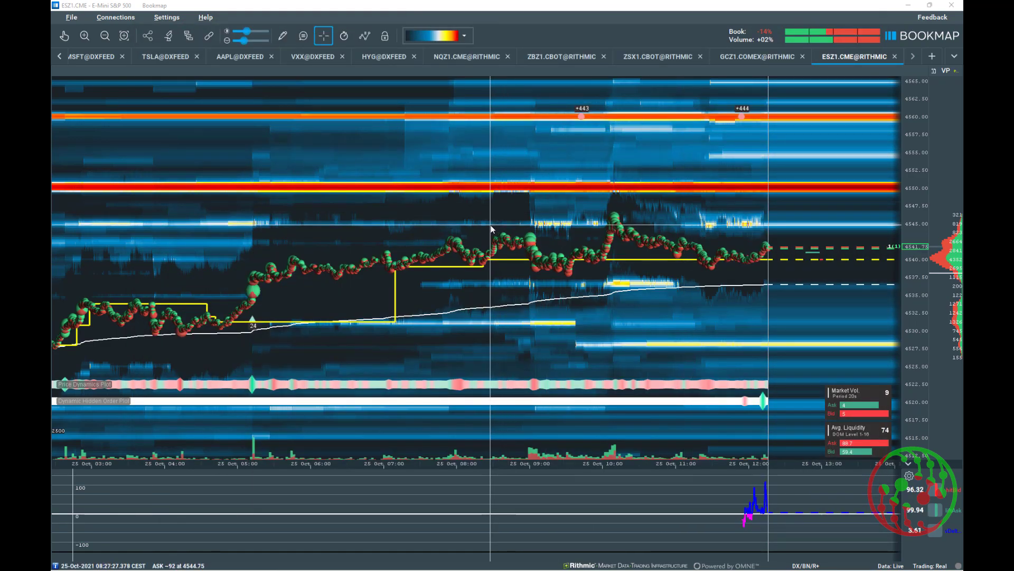
- Open the ES chart's add-on configuration and reposition its window
click(188, 35)
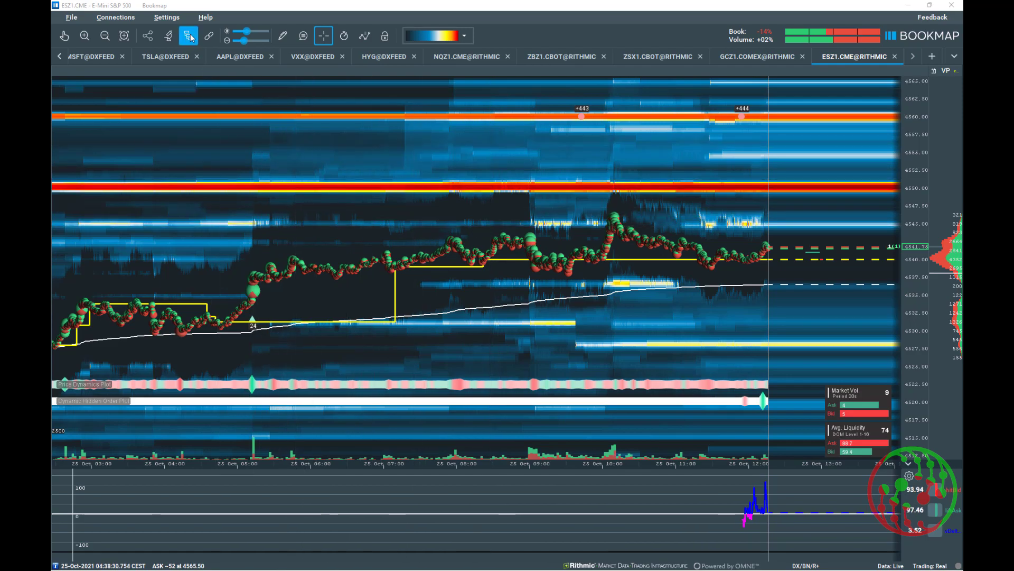
click(189, 36)
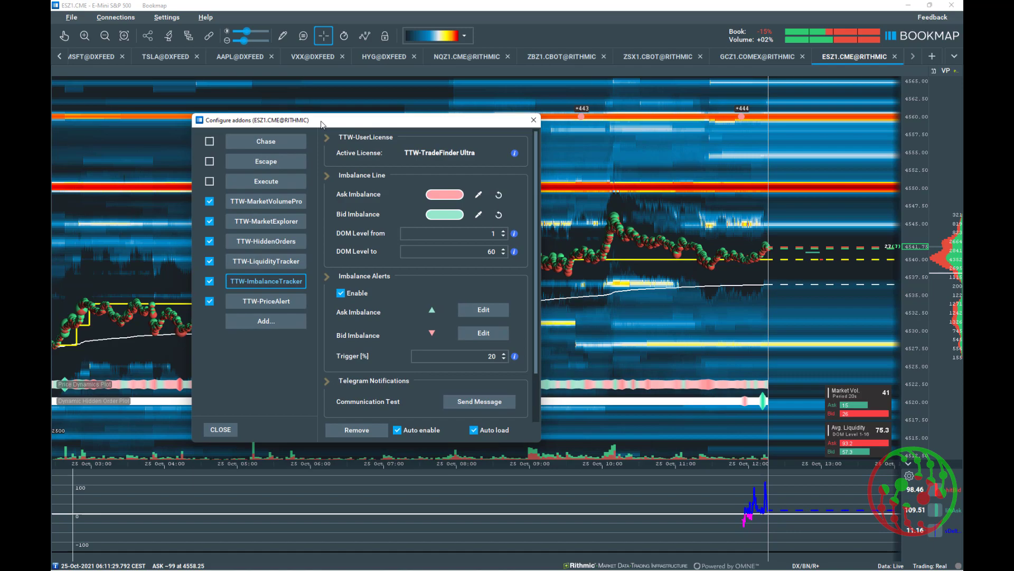
drag(320, 120, 330, 94)
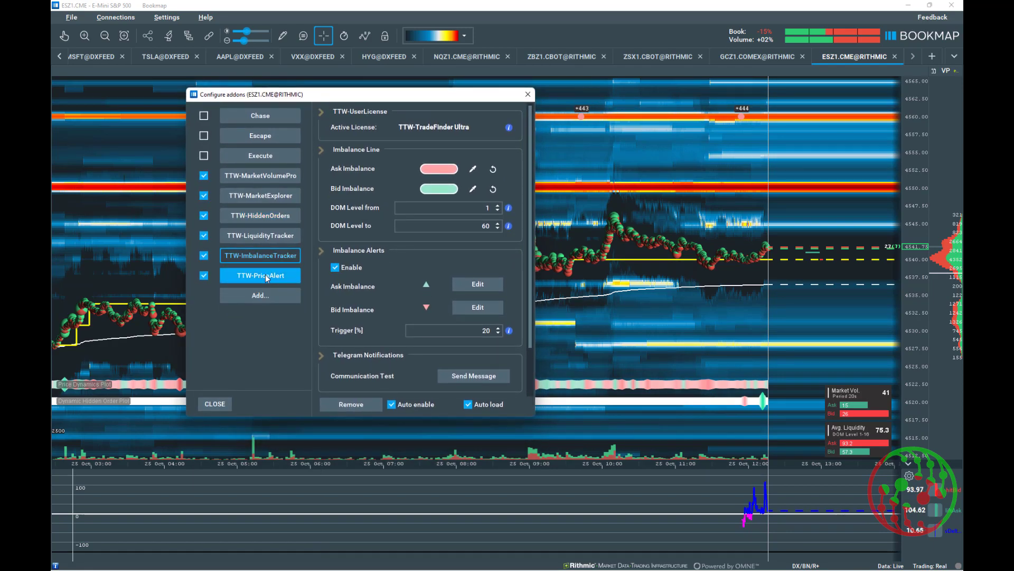
- Select TTW-PriceAlert, collapse its license and Common sections, and follow the configuration download link
click(259, 274)
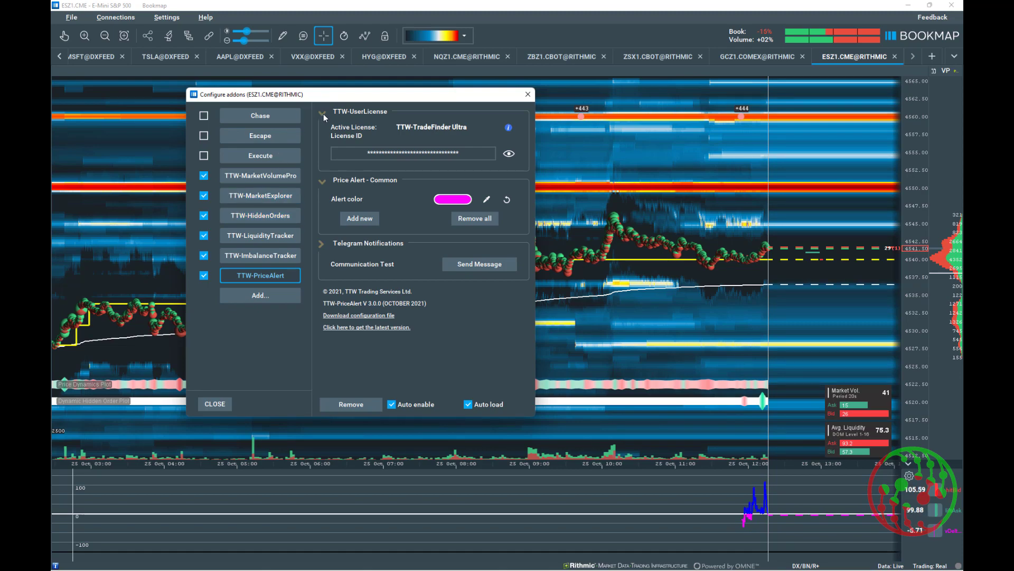
click(321, 111)
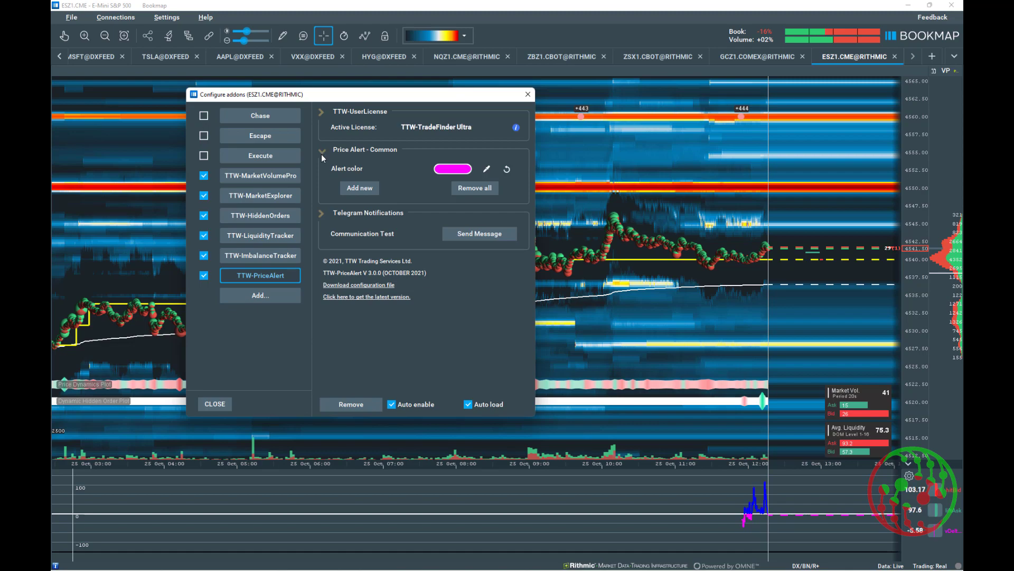
mouse_move(322, 218)
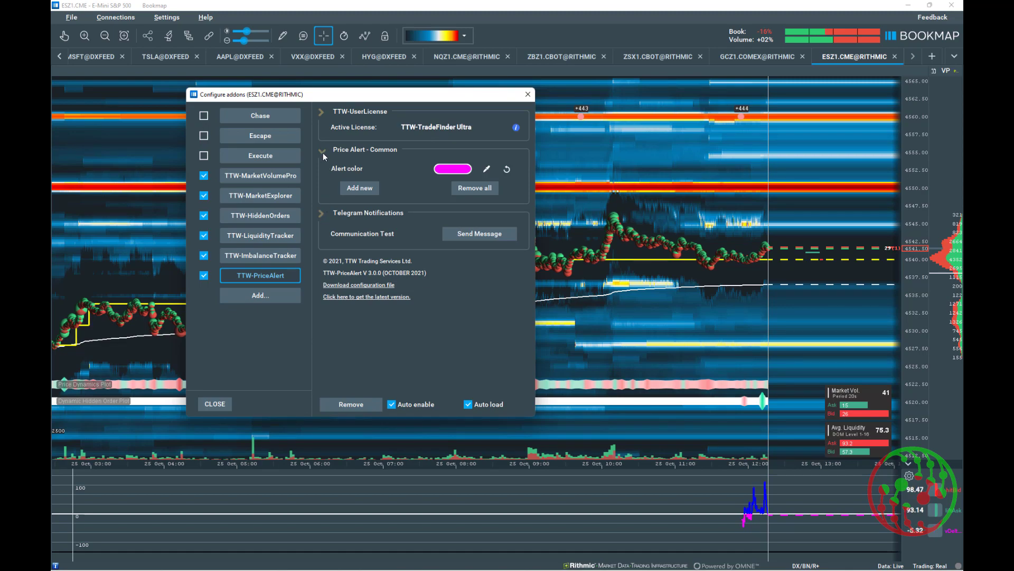
click(321, 150)
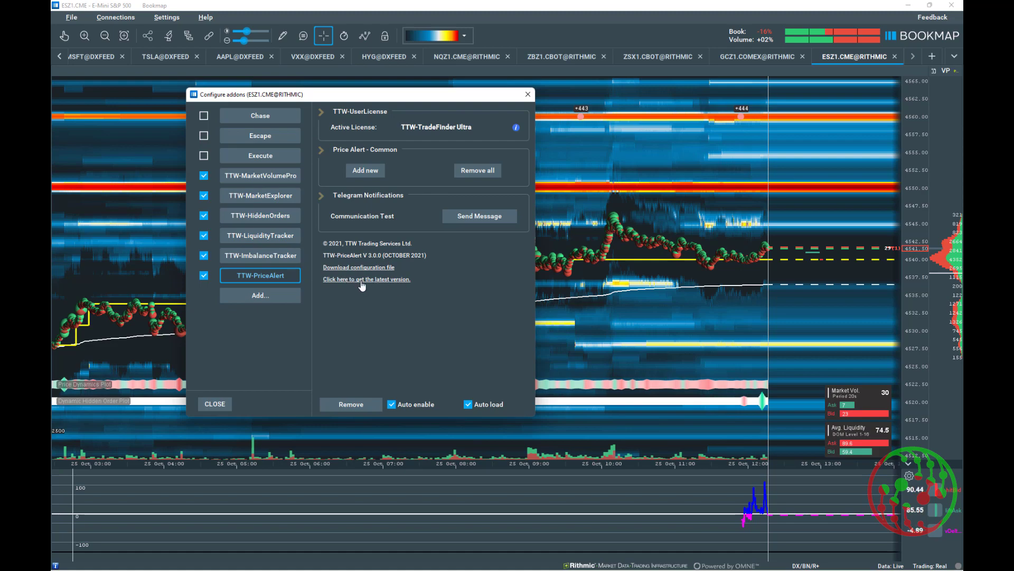
mouse_move(363, 270)
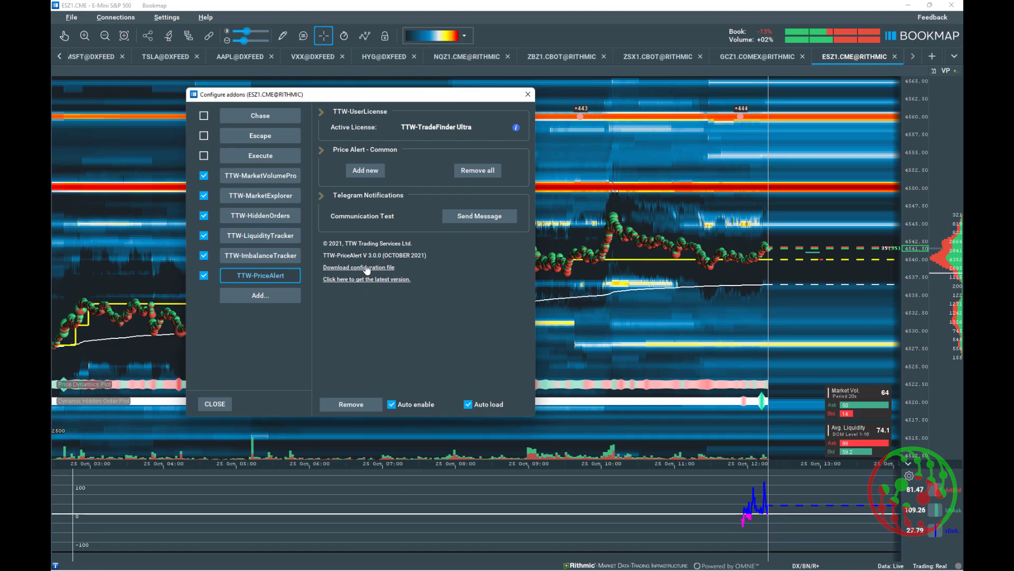
click(360, 267)
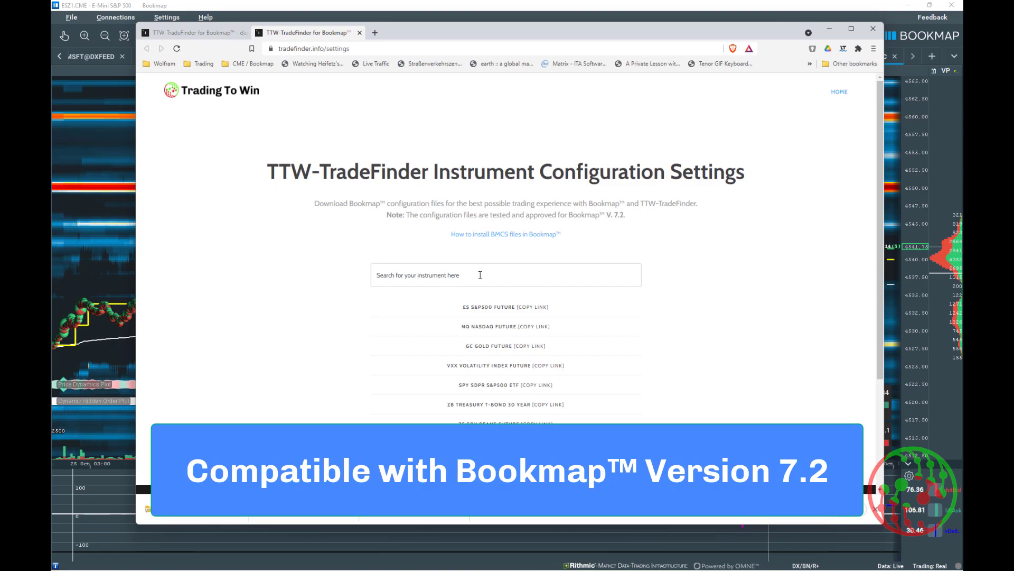
- Search for ES and copy the ES S&P500 Future configuration file link
click(505, 274)
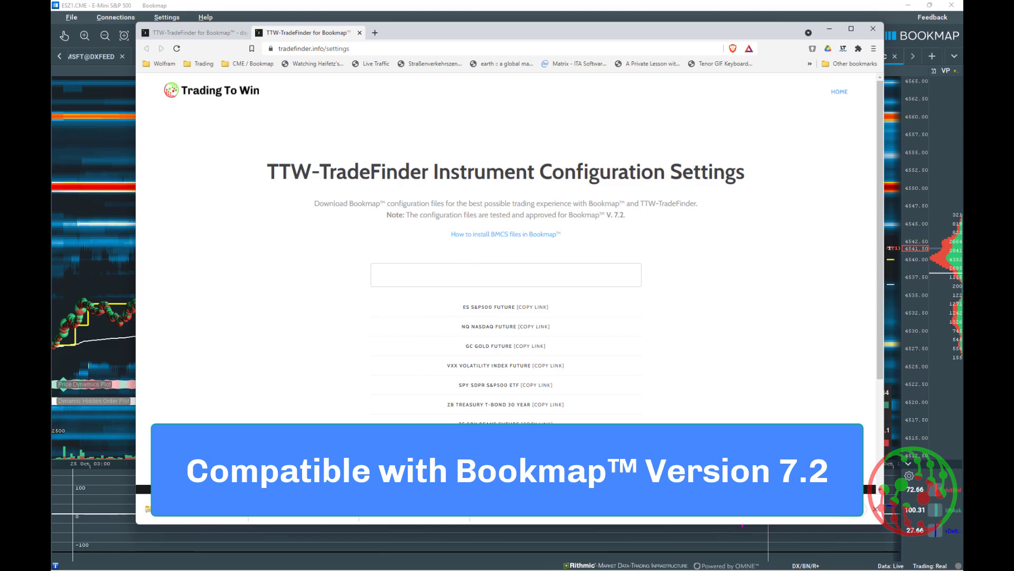
click(505, 274)
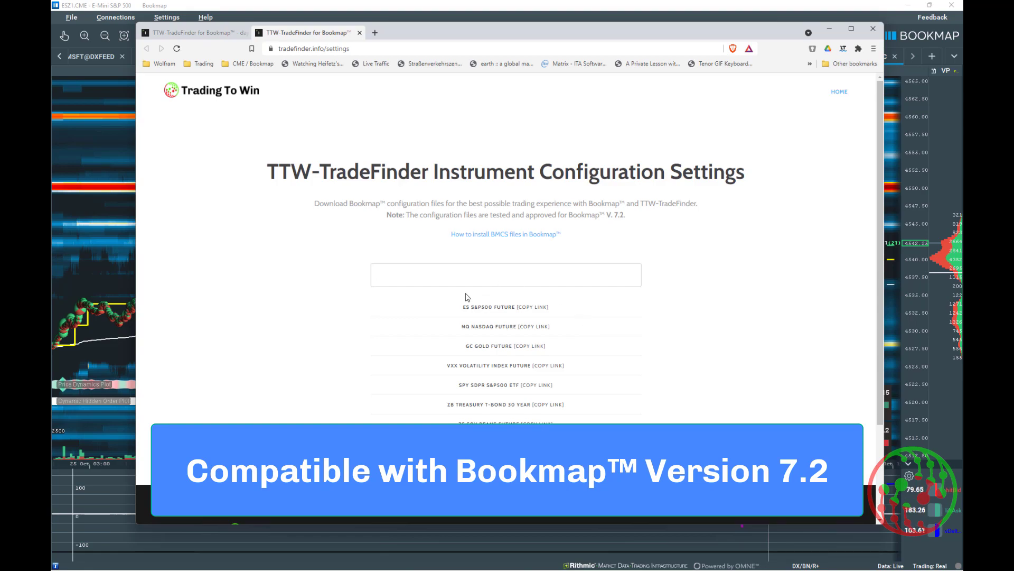
click(505, 275)
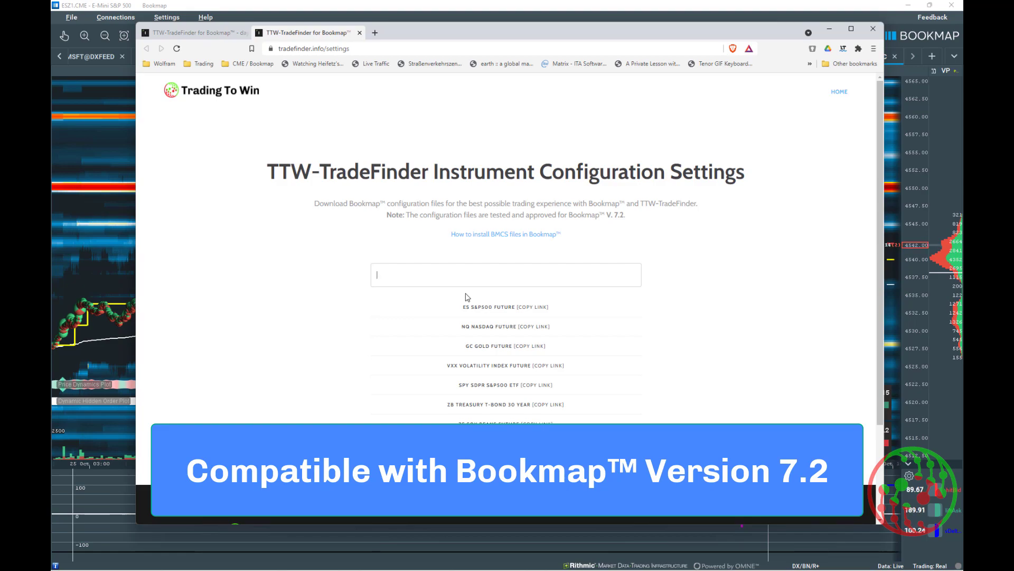
text(E)
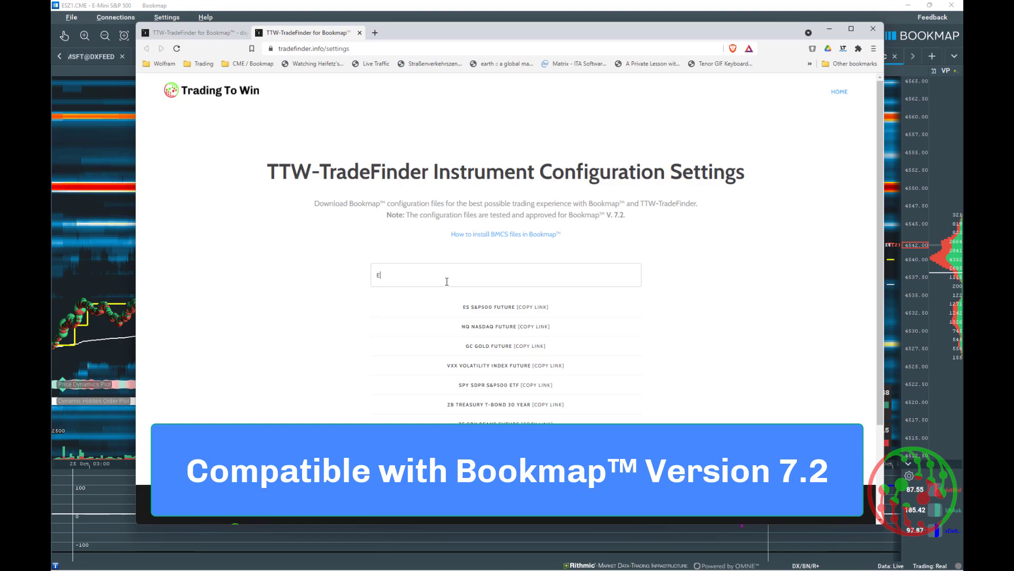
text(S)
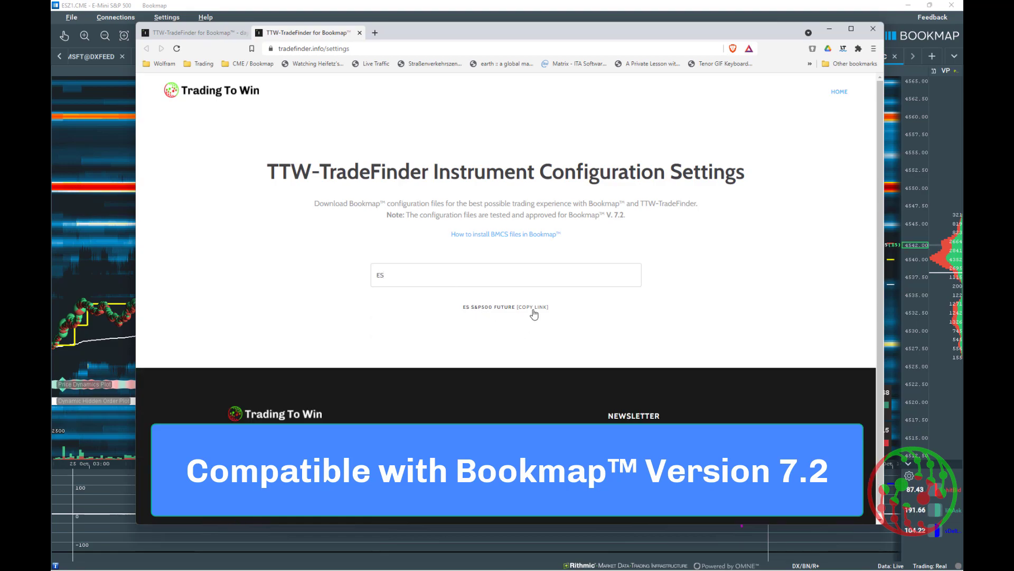
click(535, 306)
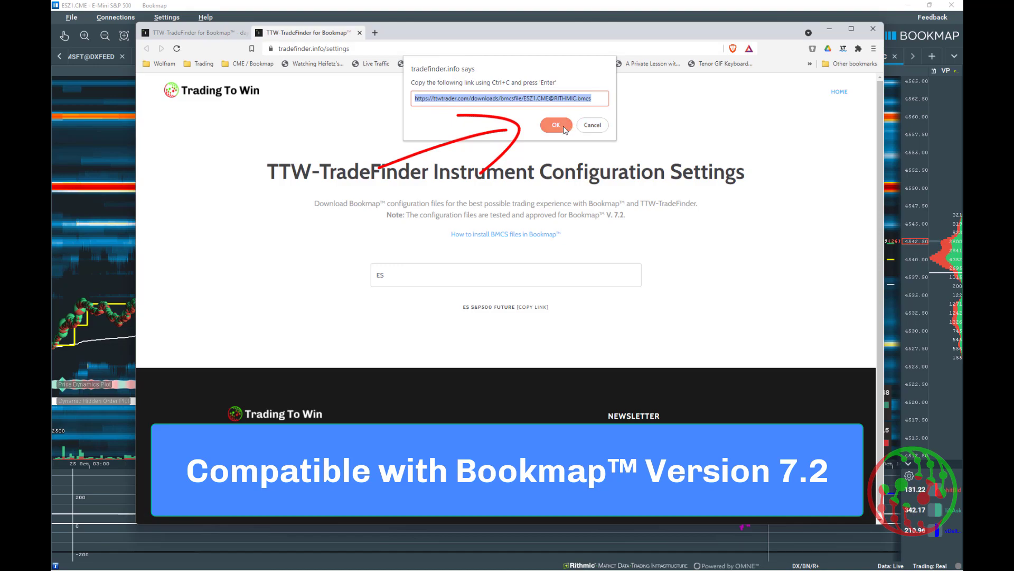
click(555, 124)
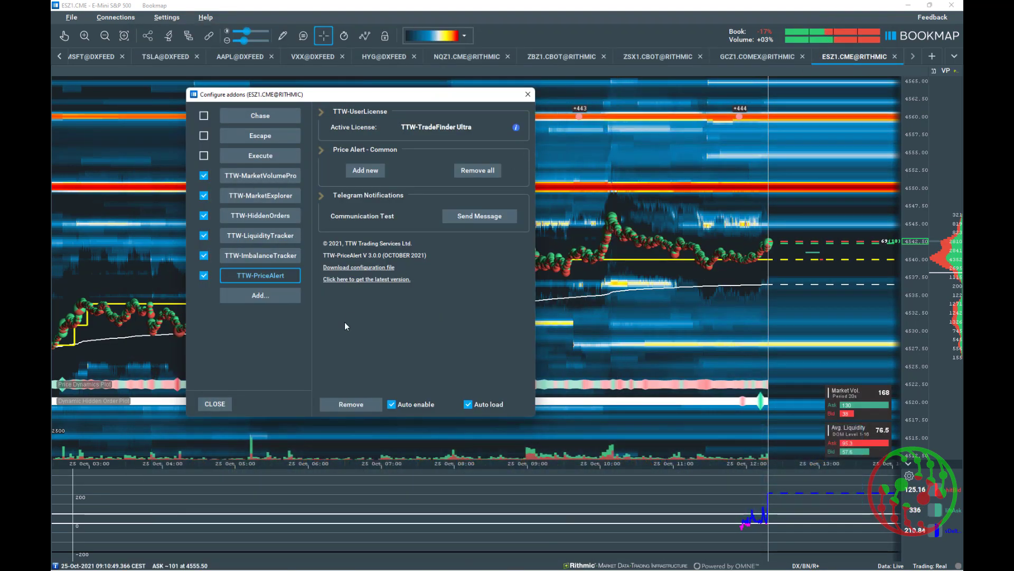
click(214, 404)
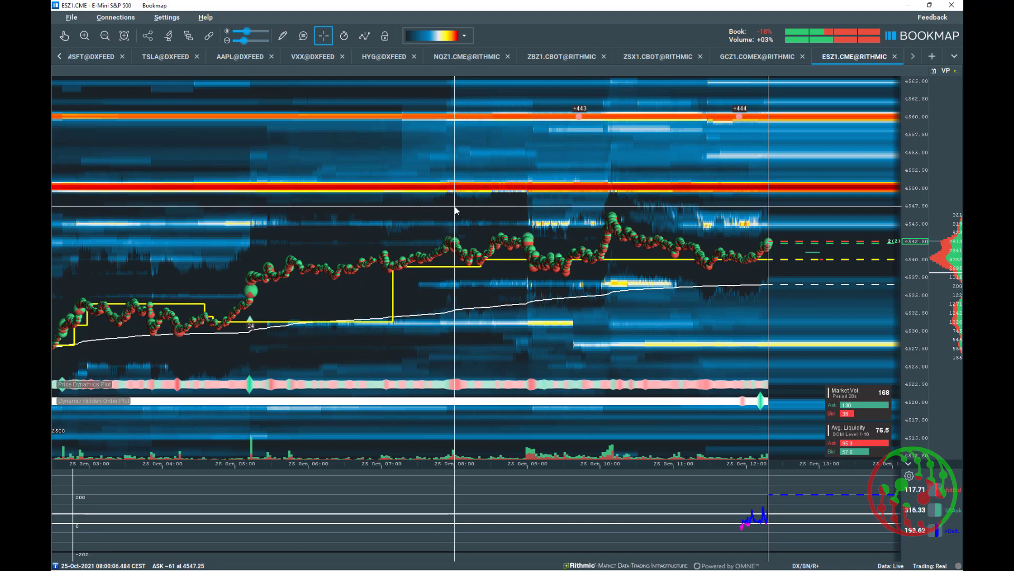
right_click(456, 211)
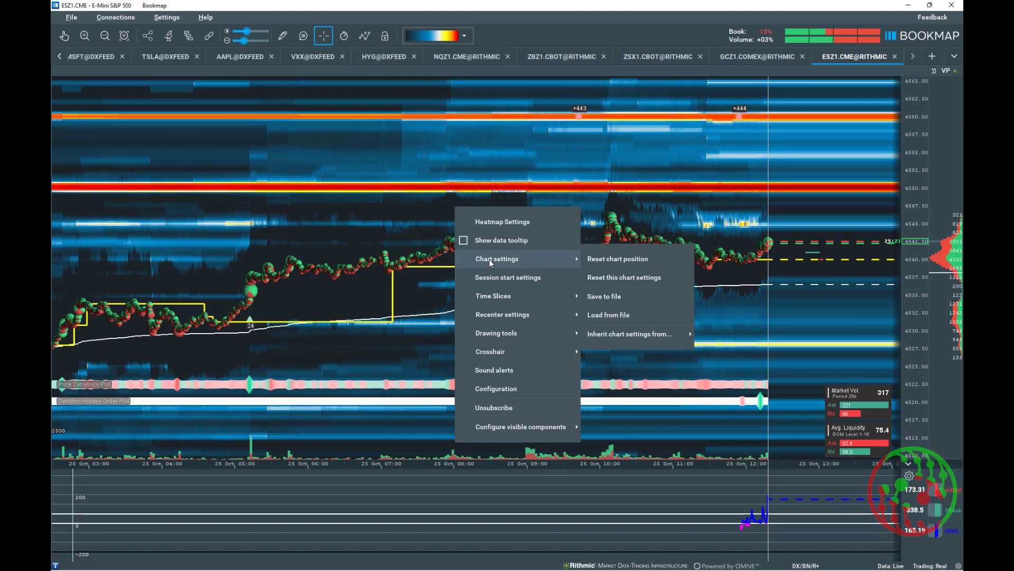
mouse_move(608, 316)
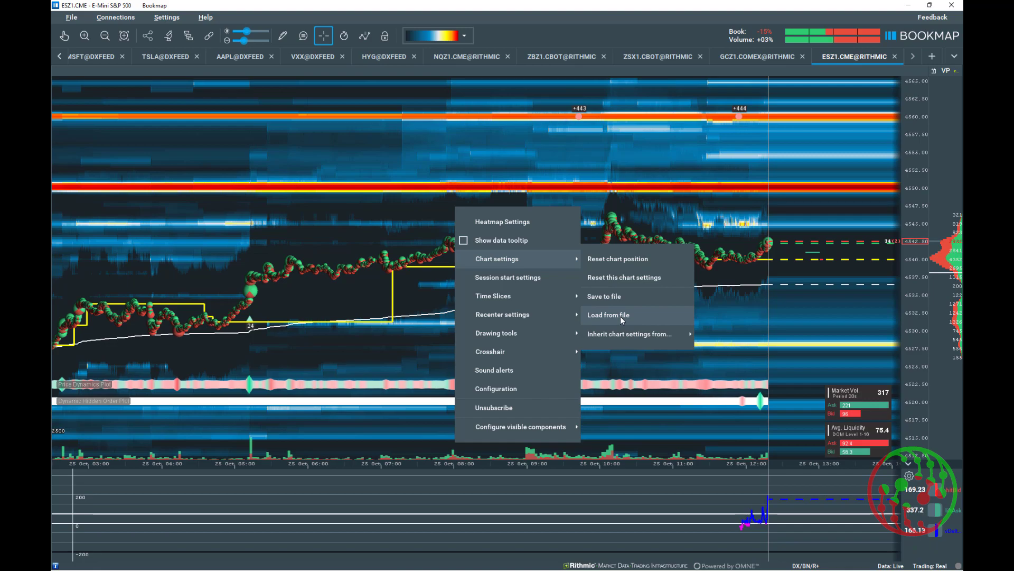
click(608, 314)
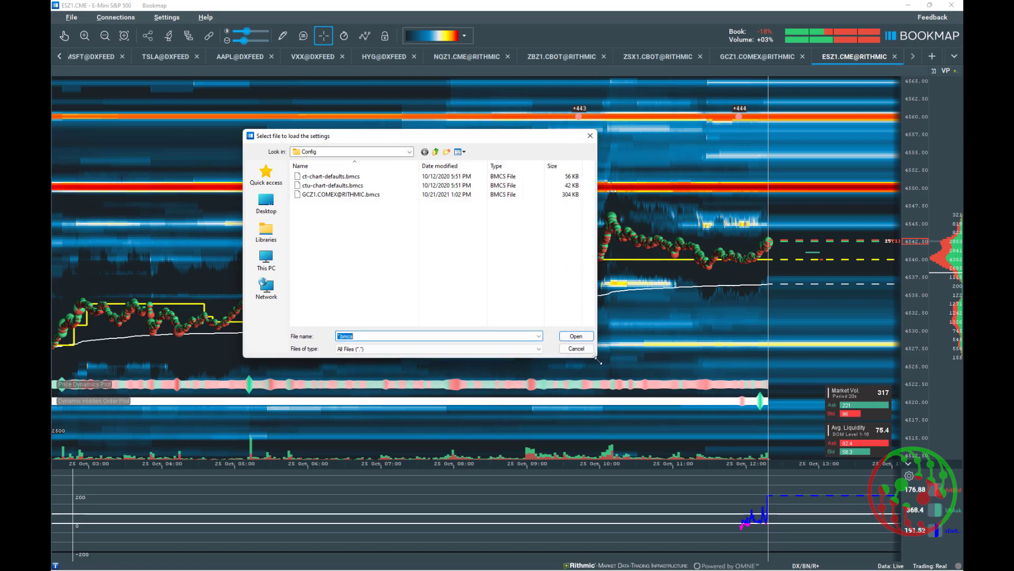
text(https://ttwtrader.com/downloads/bmcsfile/ESZ1.CME@RITHMIC.bmcs)
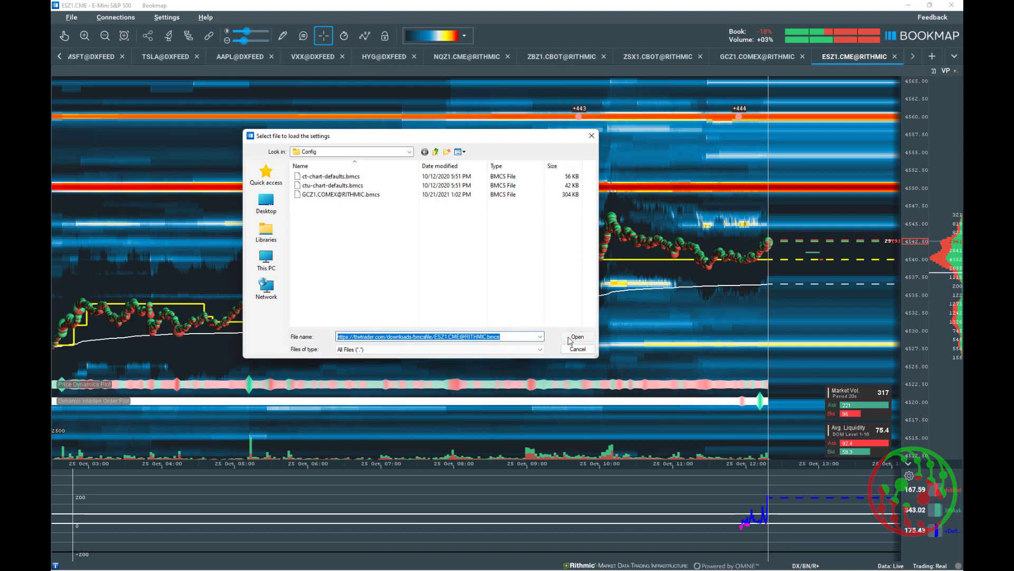
click(576, 336)
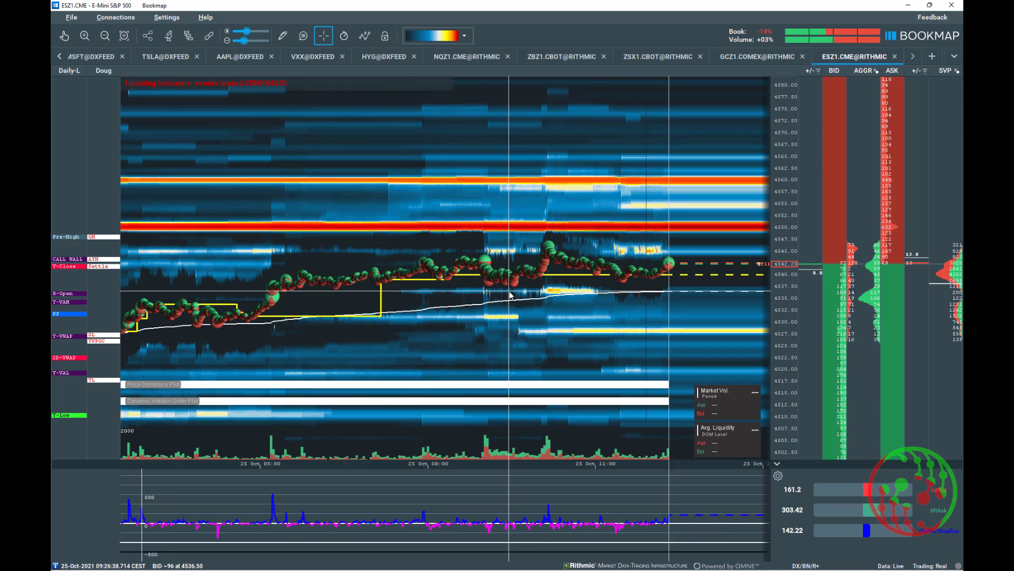
right_click(487, 164)
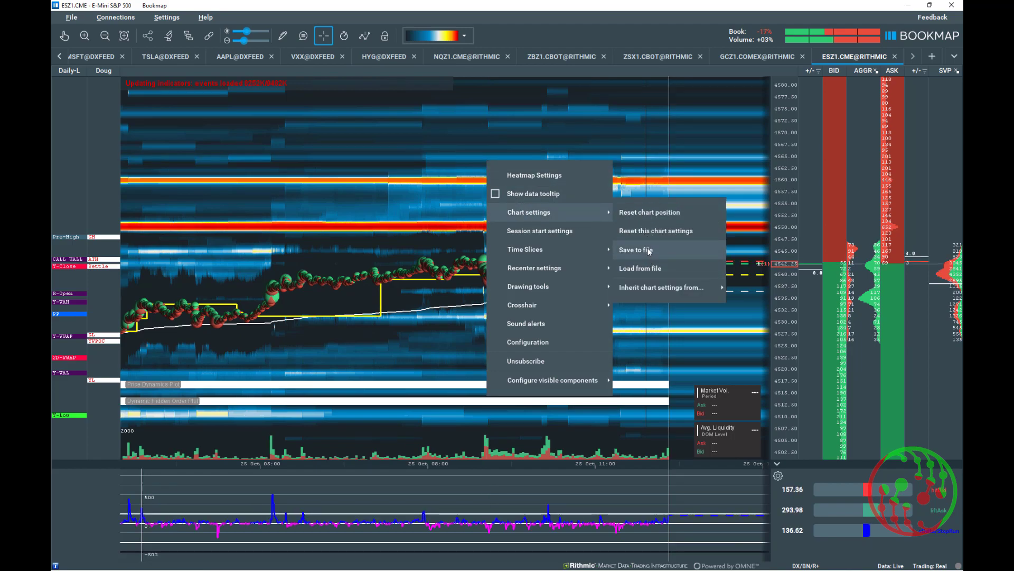
mouse_move(661, 286)
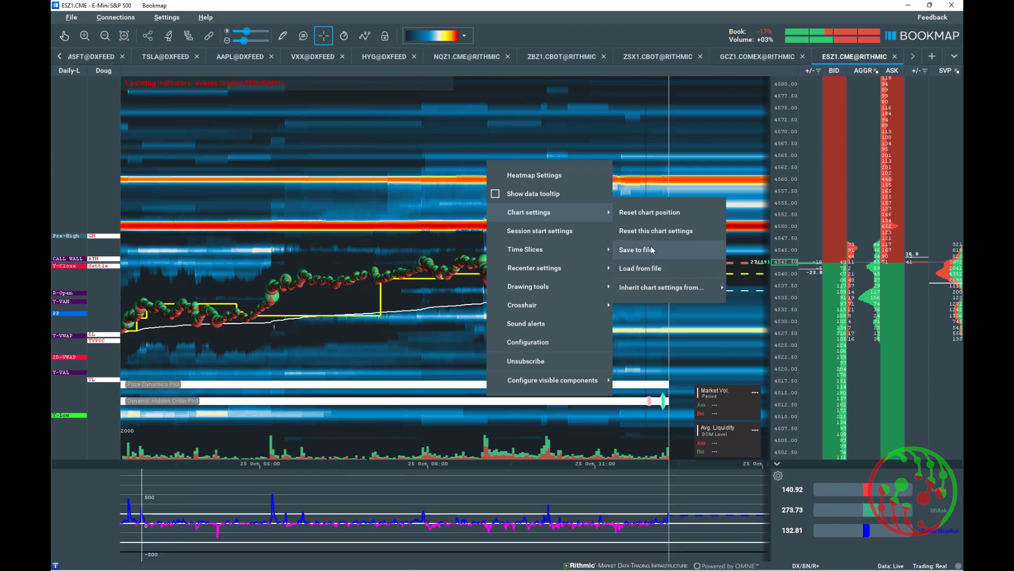
mouse_move(652, 268)
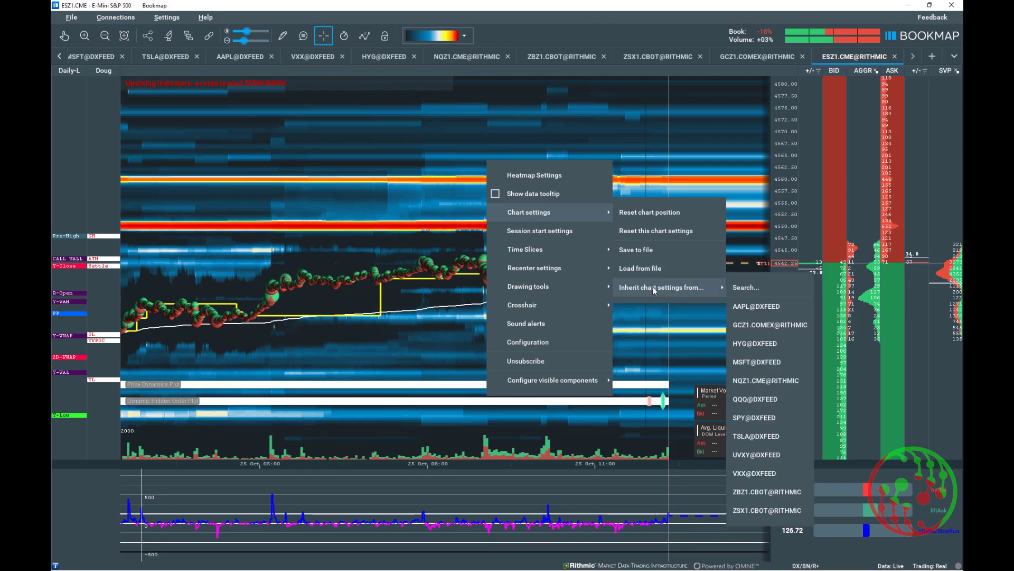
mouse_move(651, 256)
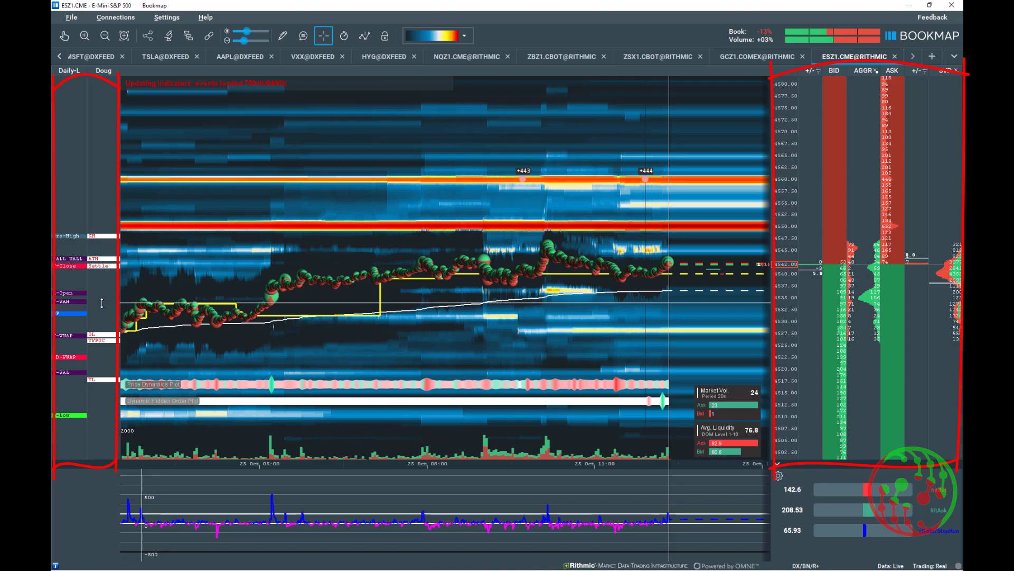
click(188, 36)
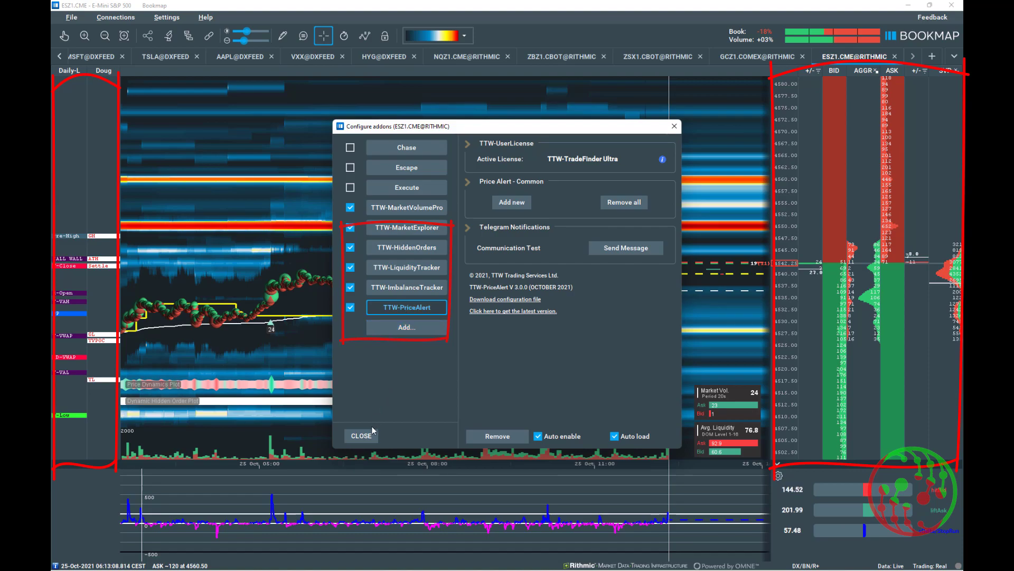
click(361, 435)
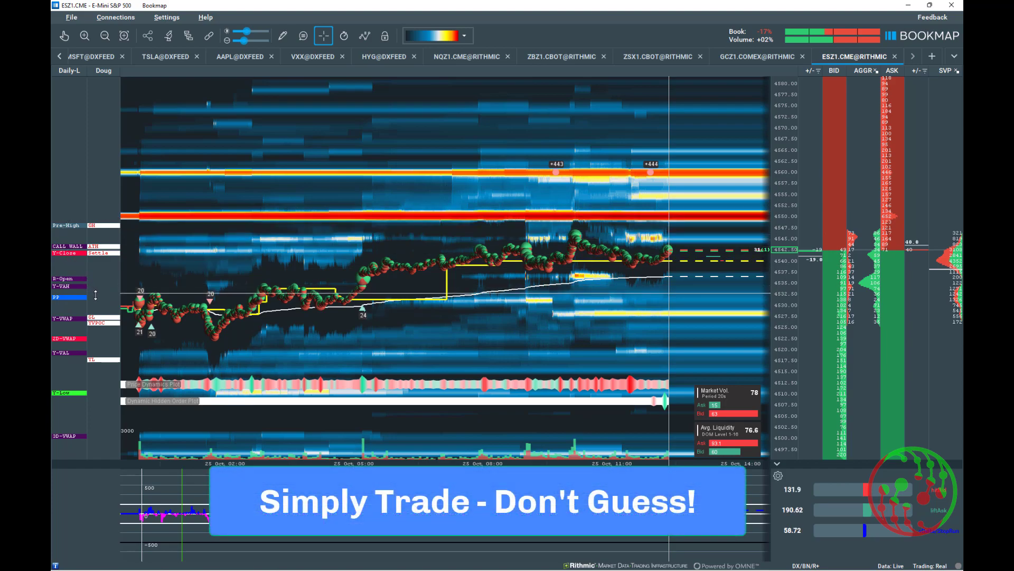
mouse_move(600, 348)
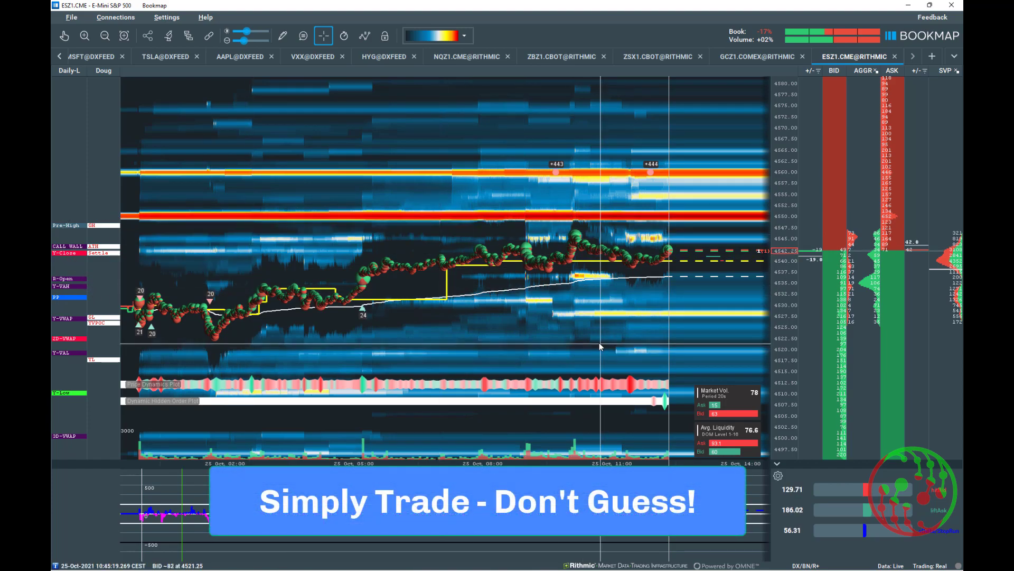